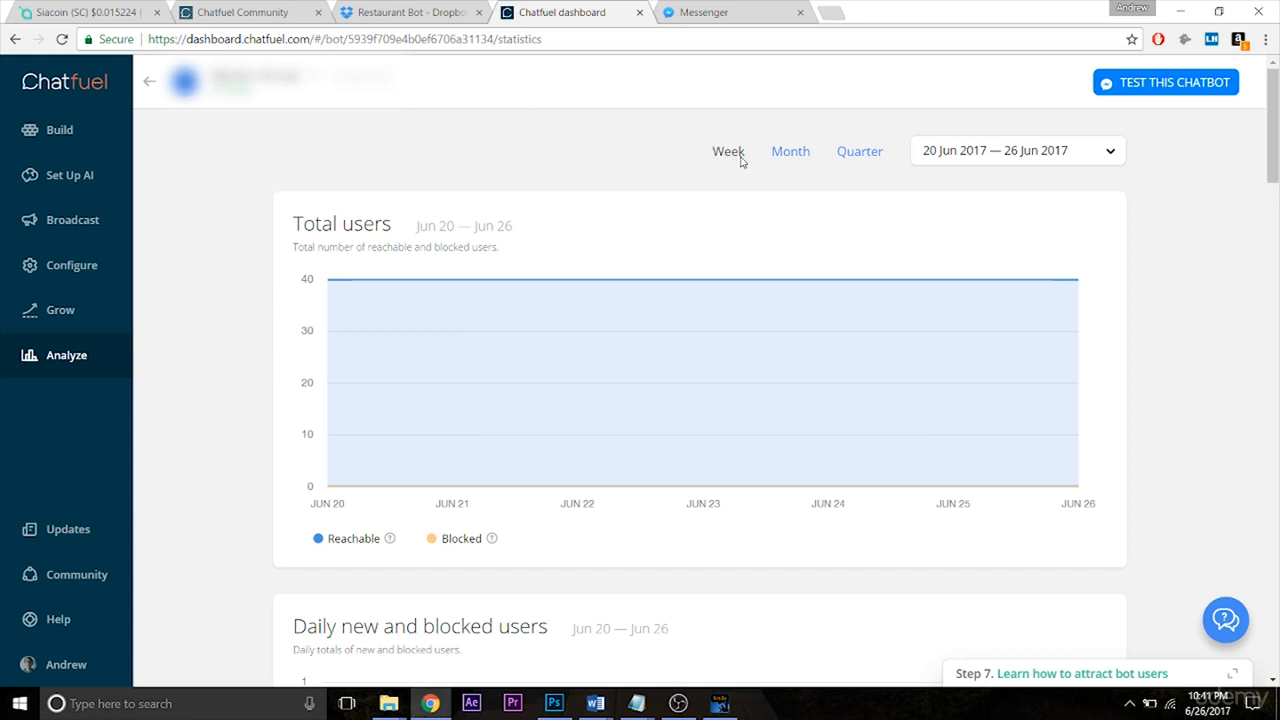
Step: Switch the Analyze charts from Week to Quarter (26 May – 26 Jun 2017)
{"action": "left_click", "coordinate": [790, 151]}
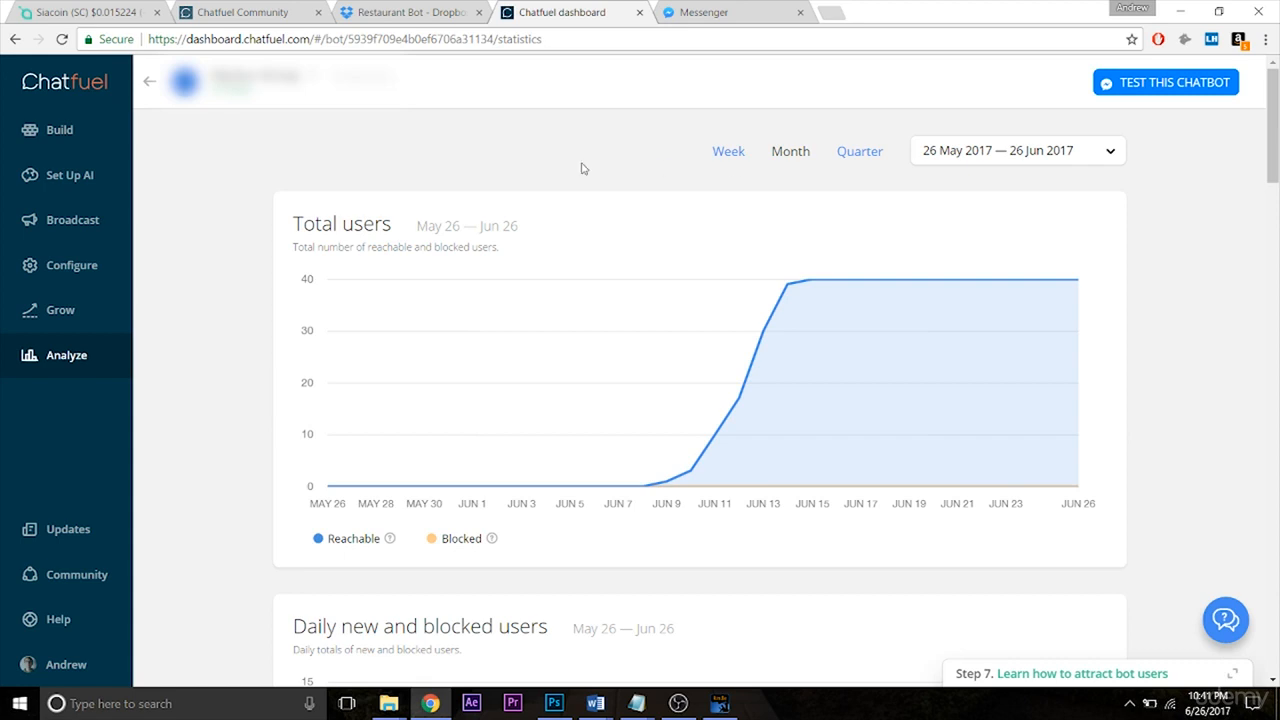
{"action": "mouse_move", "coordinate": [393, 486]}
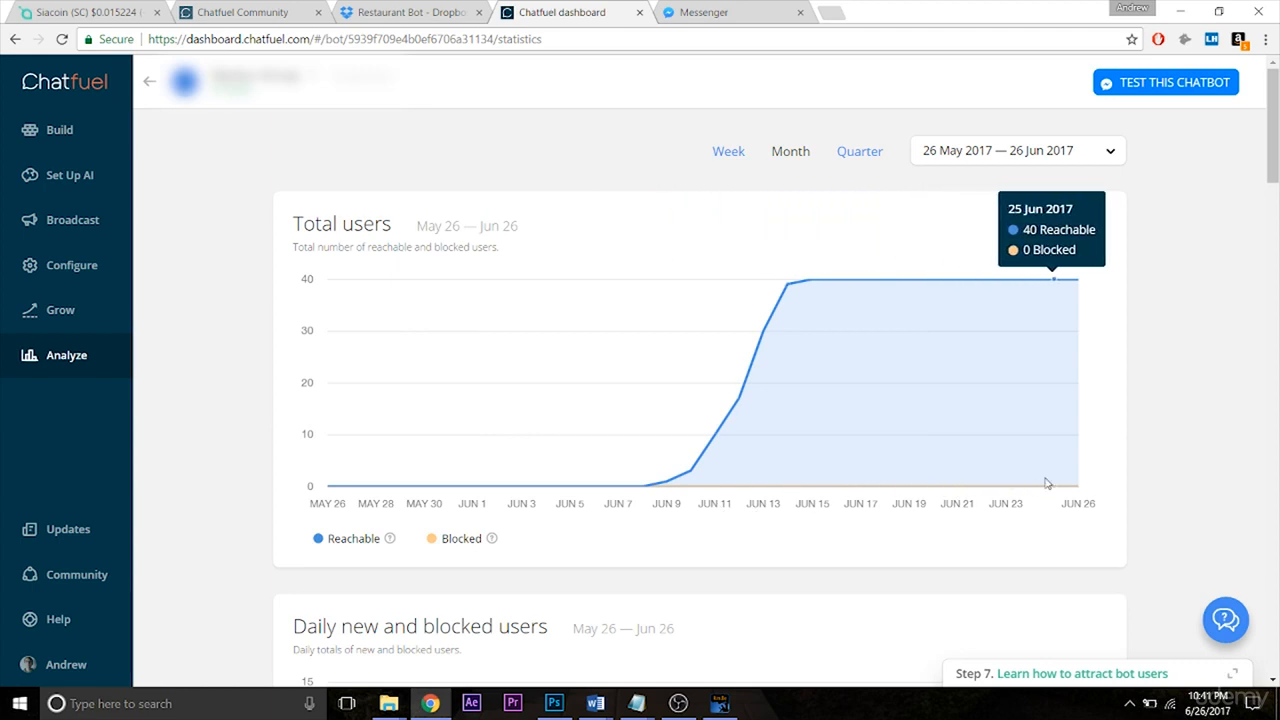
{"action": "mouse_move", "coordinate": [1267, 163]}
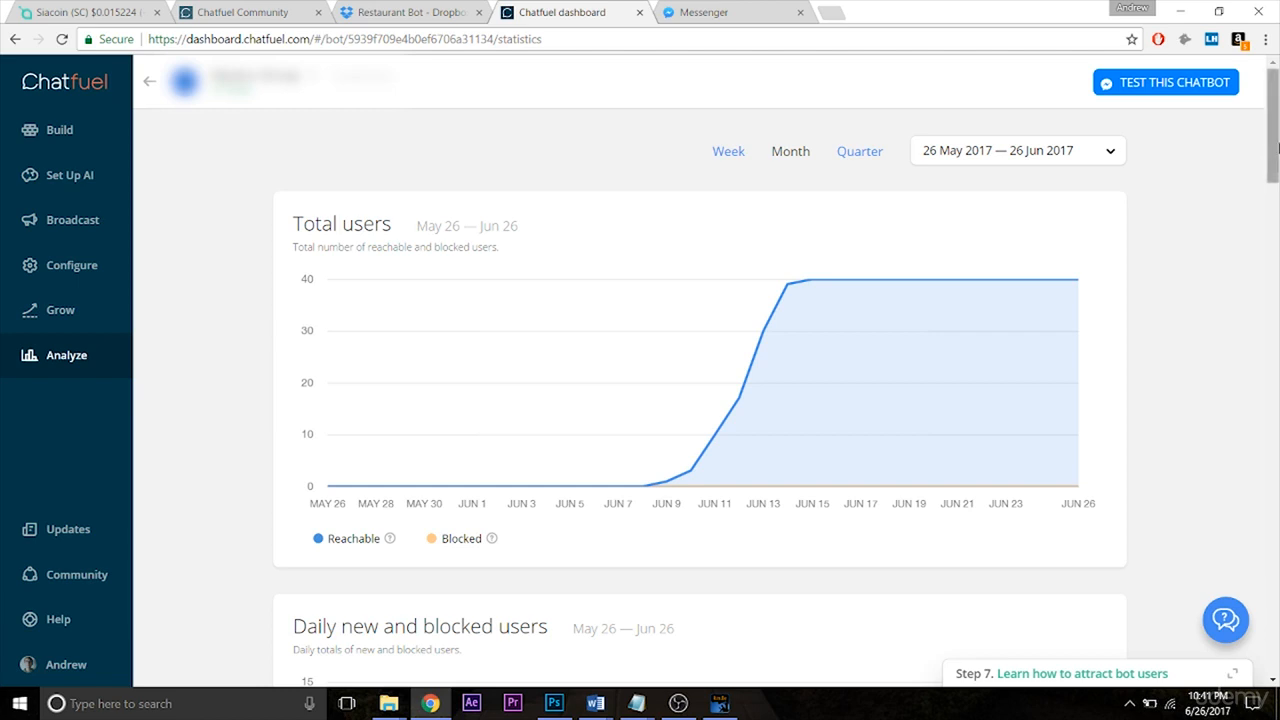
Step: Scroll past the Daily new and blocked users chart down to User activity
{"action": "scroll", "scroll_direction": "down", "scroll_amount": 3}
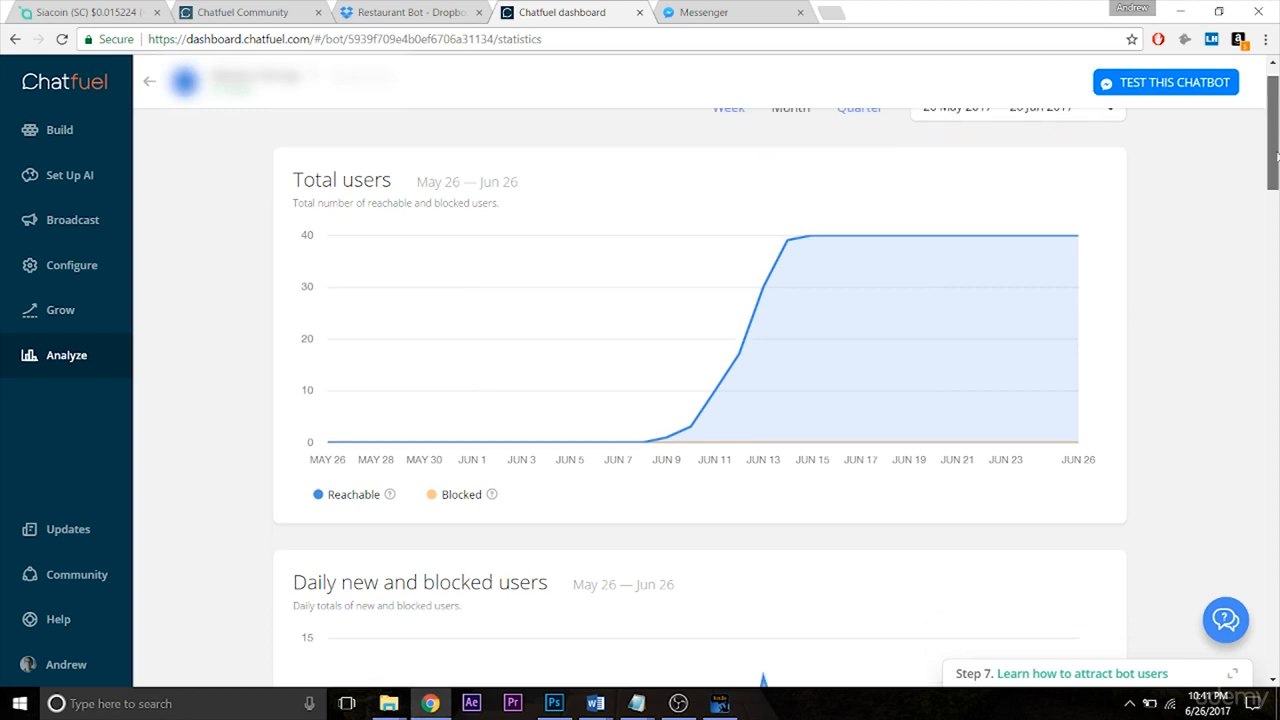
{"action": "scroll", "scroll_direction": "down", "scroll_amount": 3}
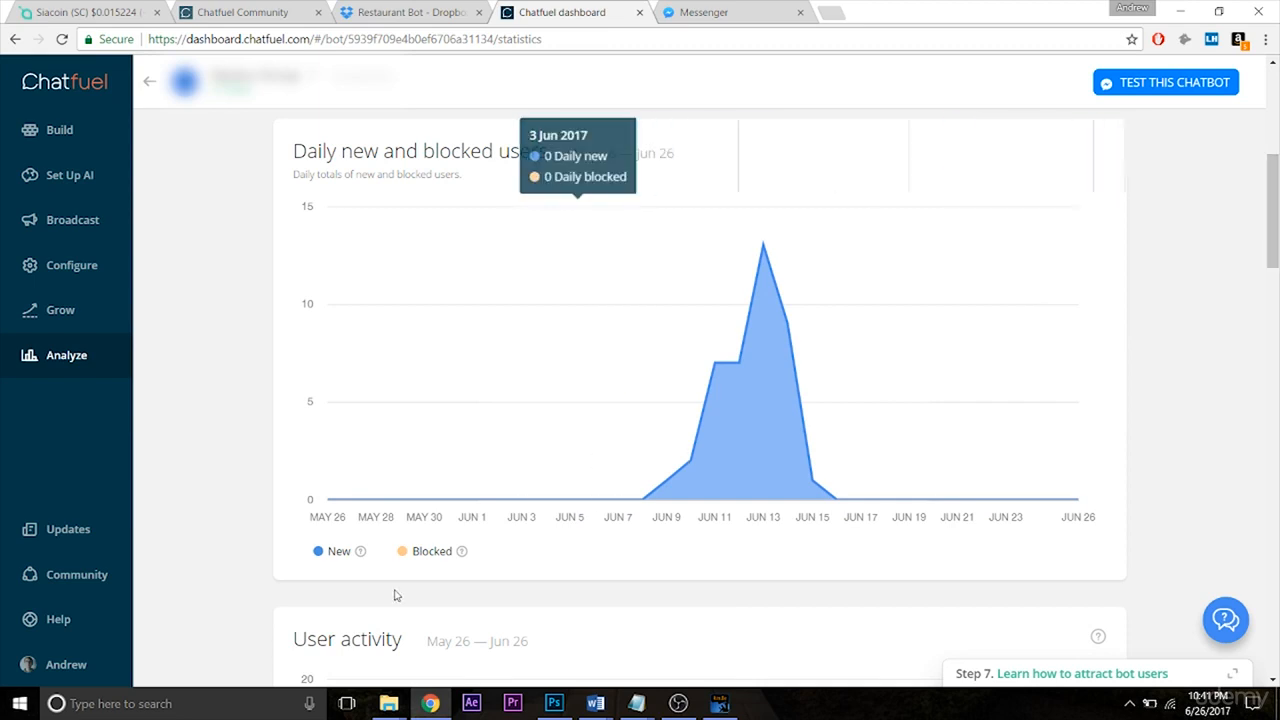
{"action": "mouse_move", "coordinate": [410, 551]}
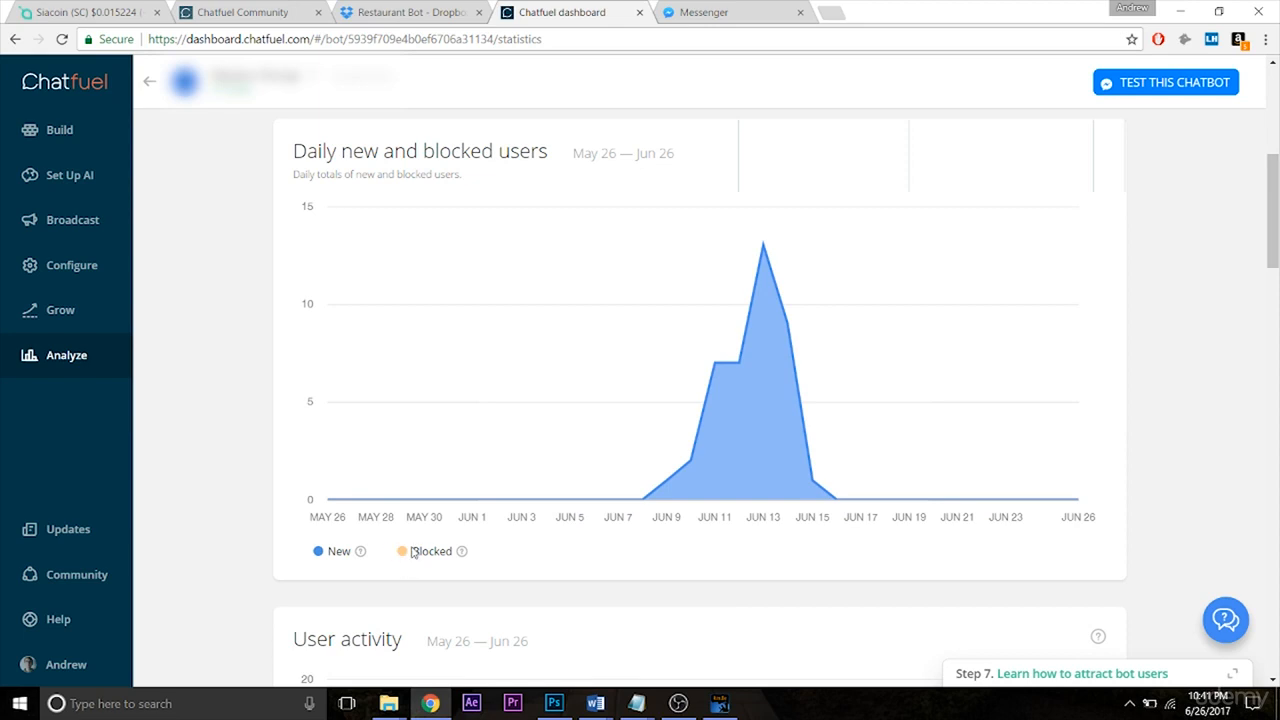
{"action": "mouse_move", "coordinate": [790, 420]}
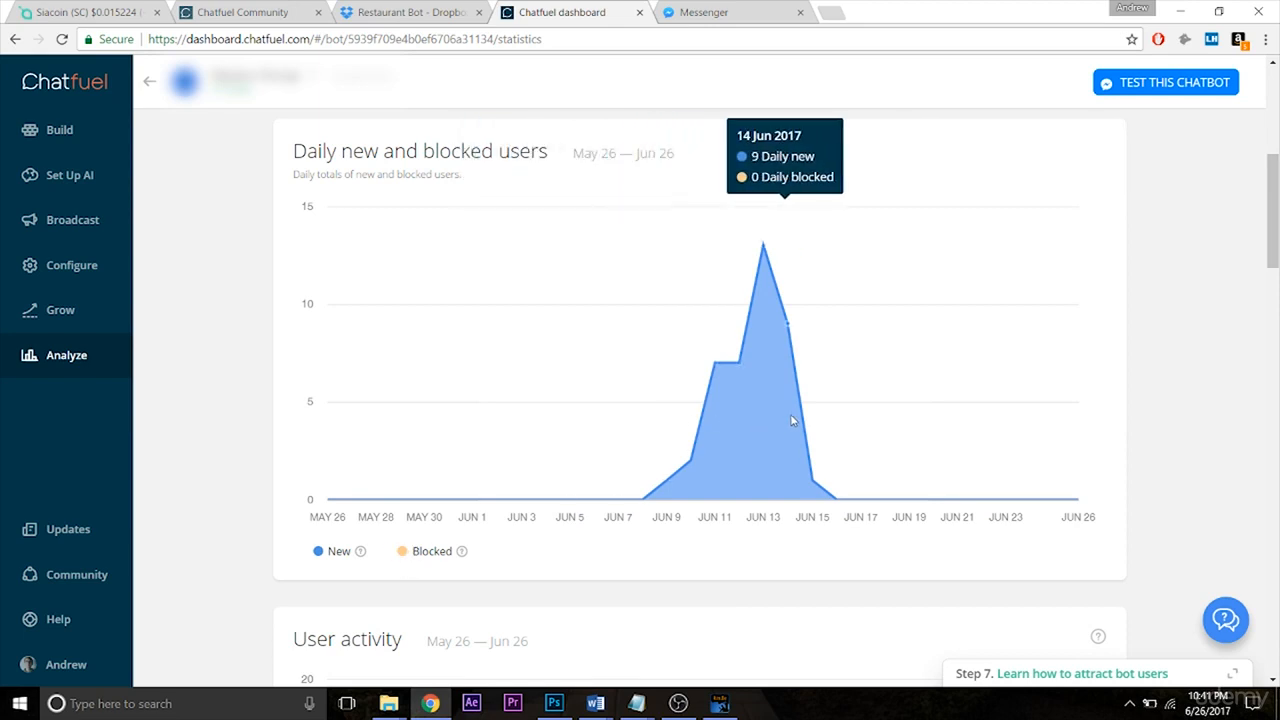
{"action": "mouse_move", "coordinate": [618, 446]}
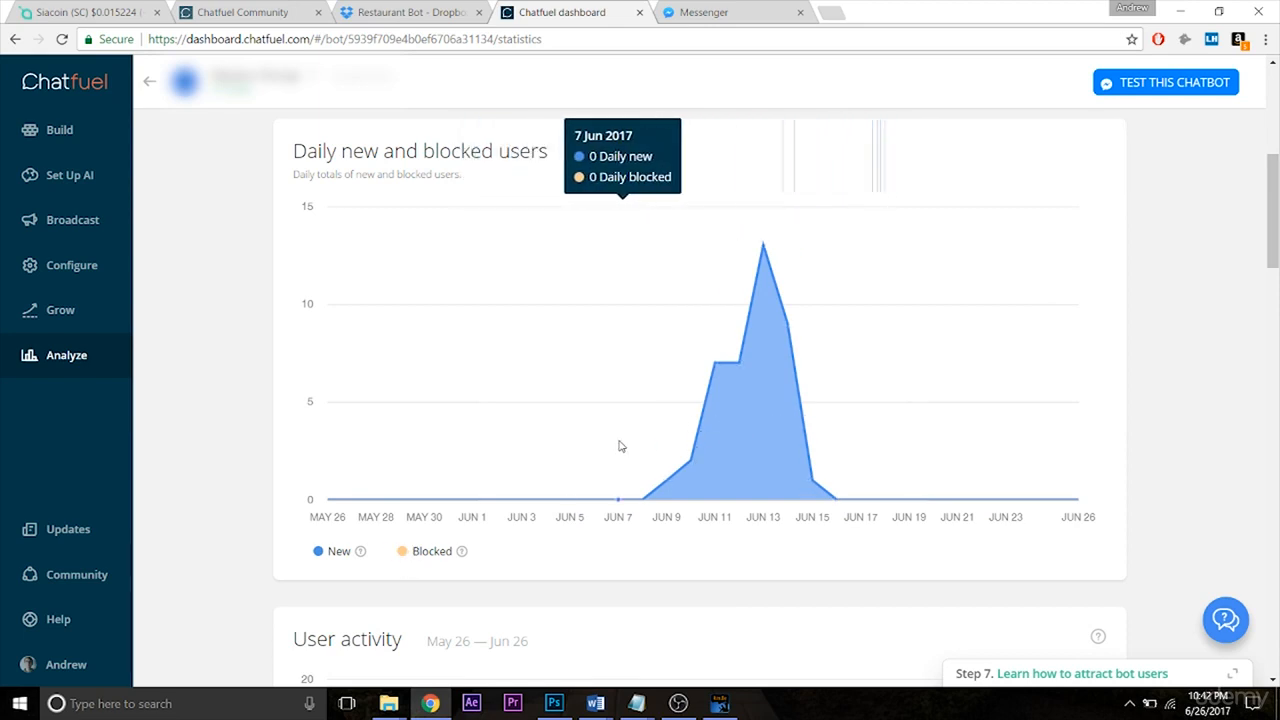
{"action": "mouse_move", "coordinate": [1195, 248]}
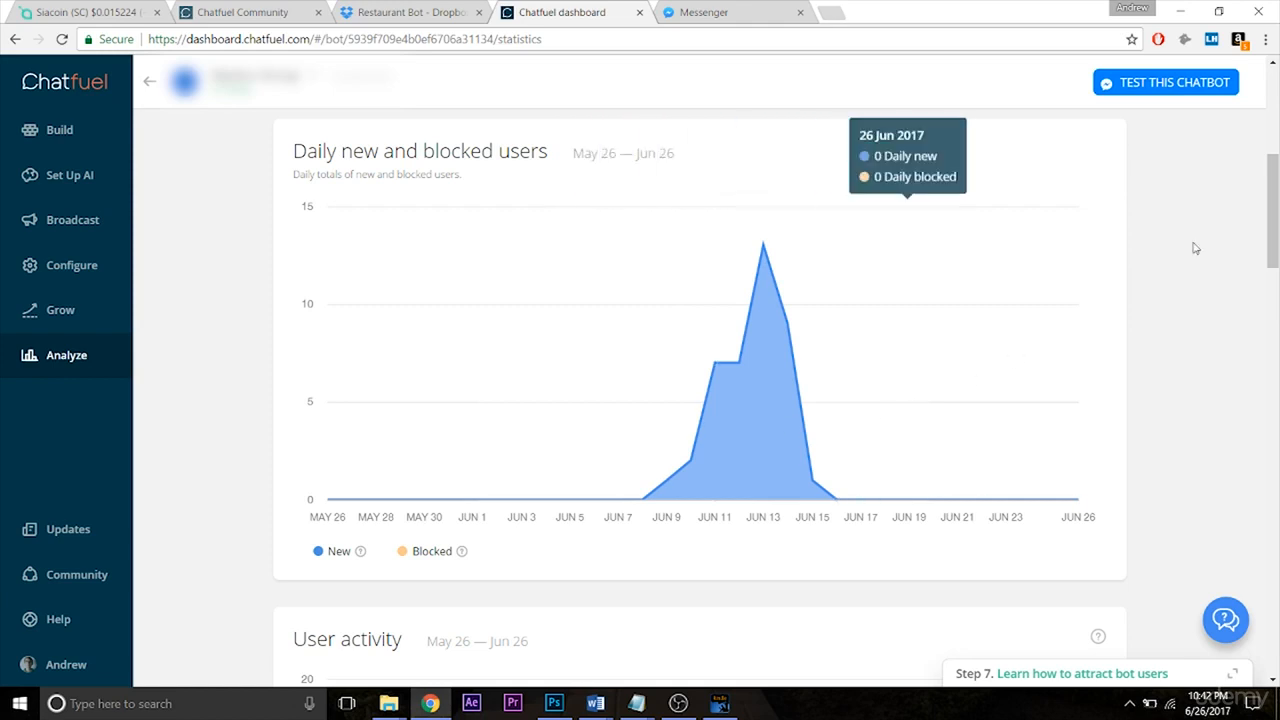
{"action": "scroll", "scroll_direction": "down", "scroll_amount": 3}
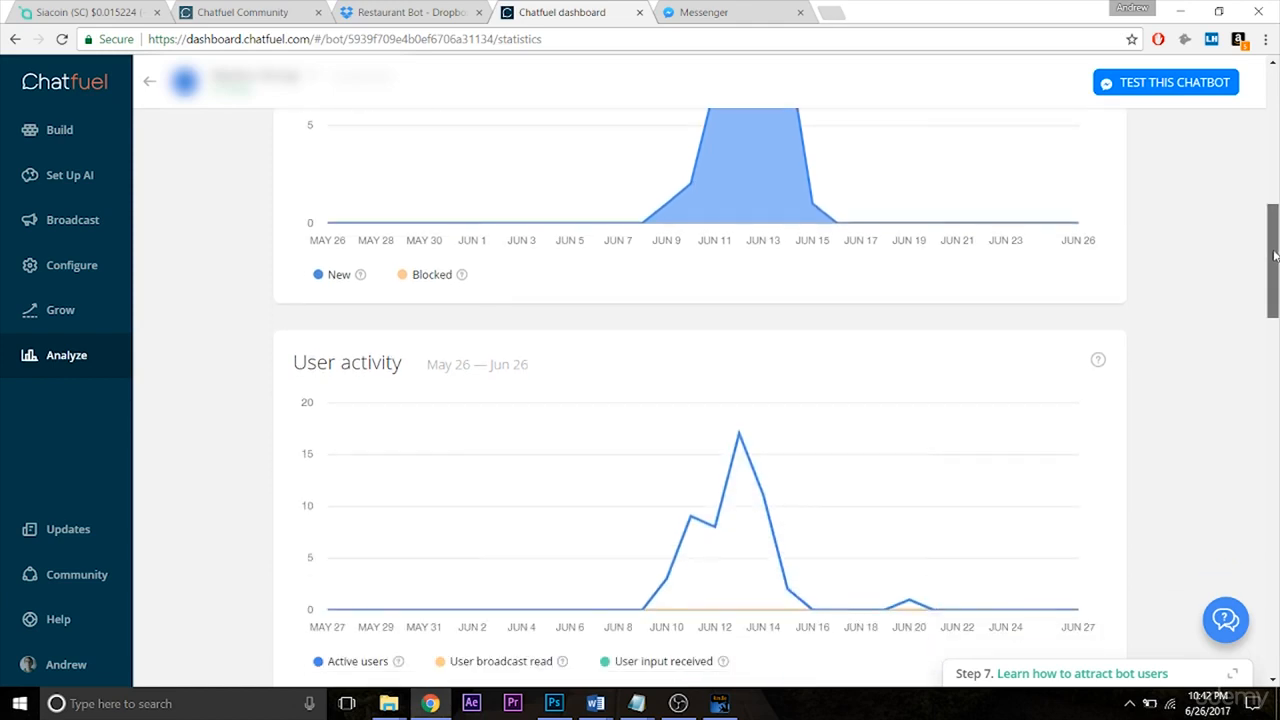
{"action": "scroll", "scroll_direction": "down", "scroll_amount": 3}
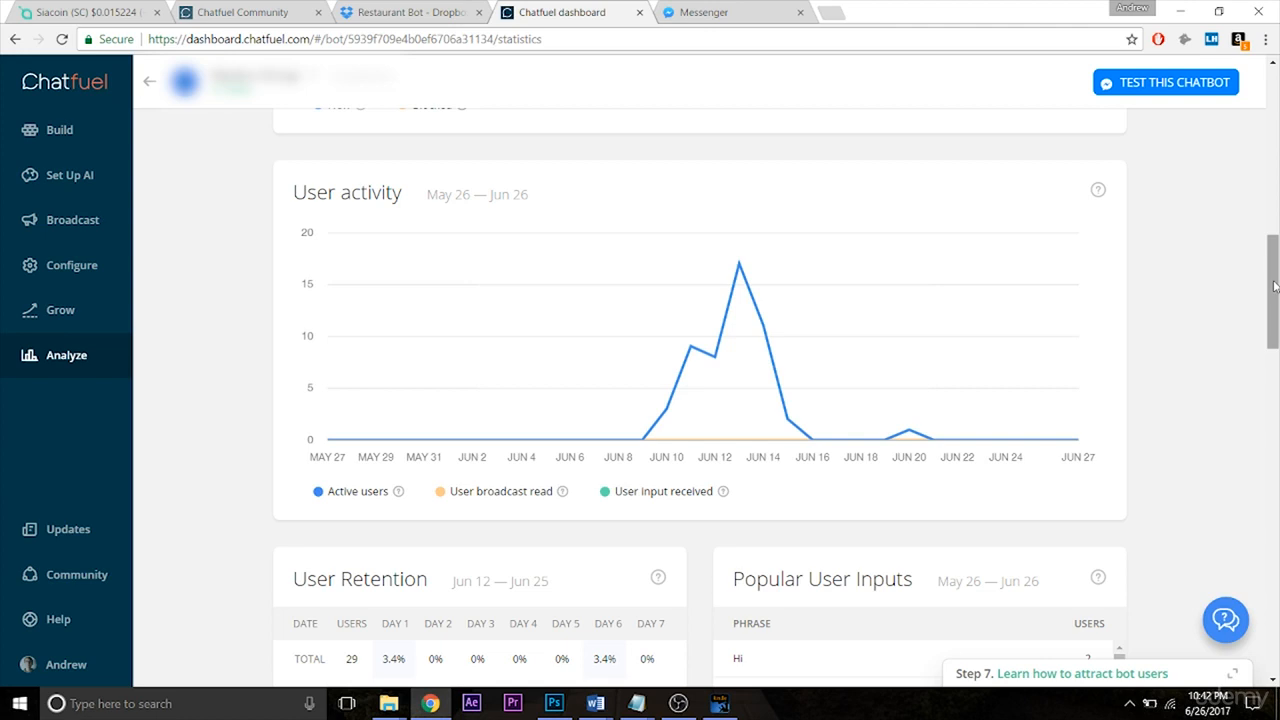
Step: Scroll down to the User Retention table (29 users) and Popular User Inputs
{"action": "scroll", "scroll_direction": "up", "scroll_amount": 3}
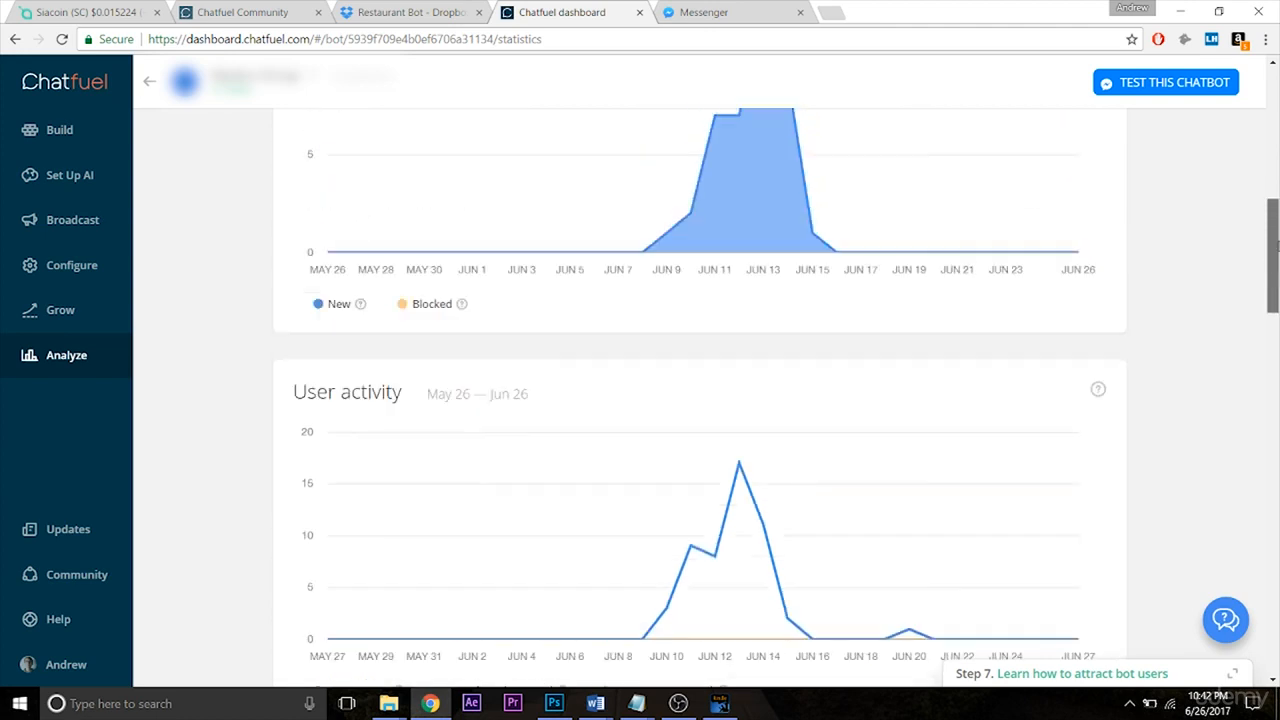
{"action": "scroll", "scroll_direction": "down", "scroll_amount": 3}
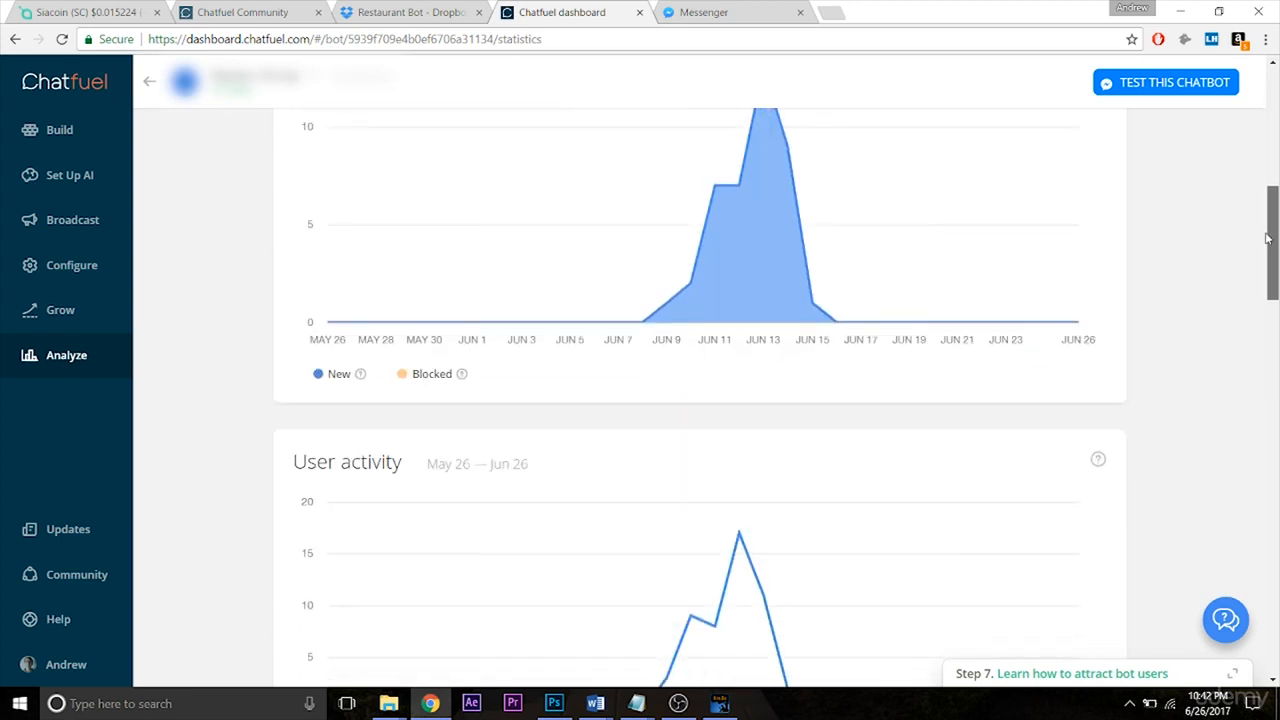
{"action": "scroll", "scroll_direction": "down", "scroll_amount": 3}
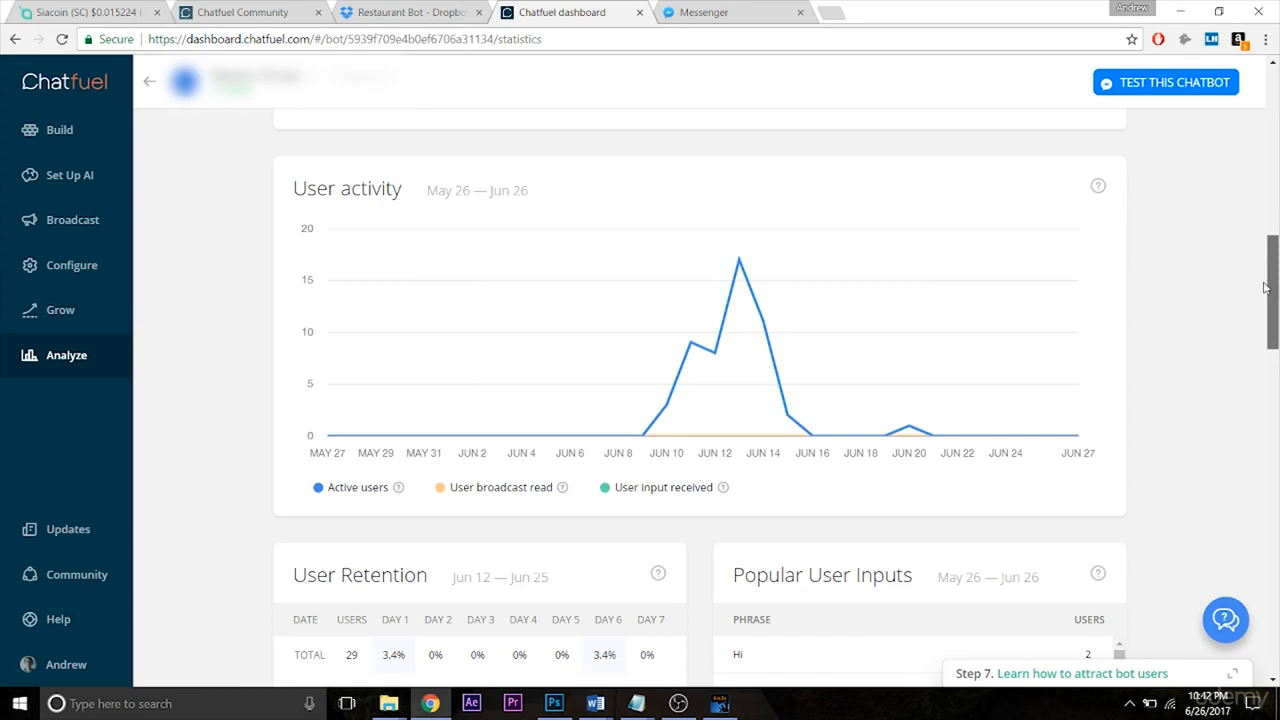
{"action": "scroll", "scroll_direction": "down", "scroll_amount": 3}
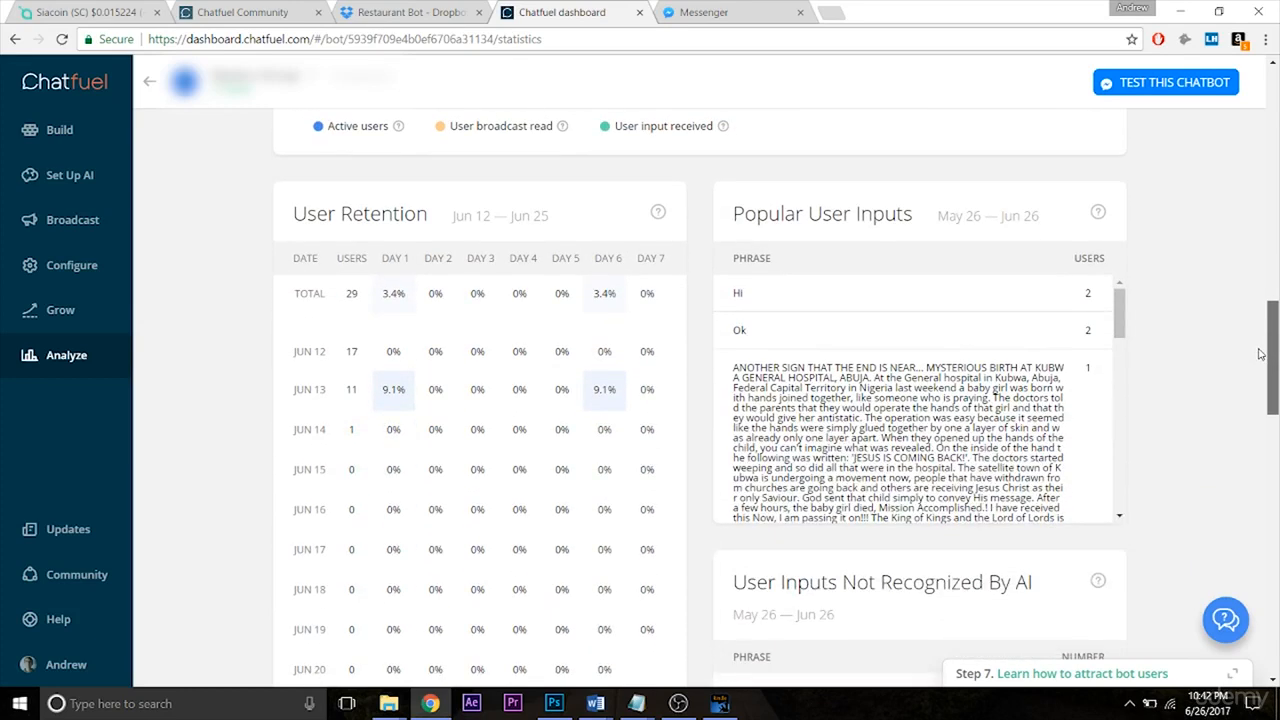
Step: Scroll to User Inputs Not Recognized By AI, showing Hi with 2
{"action": "scroll", "scroll_direction": "down", "scroll_amount": 3}
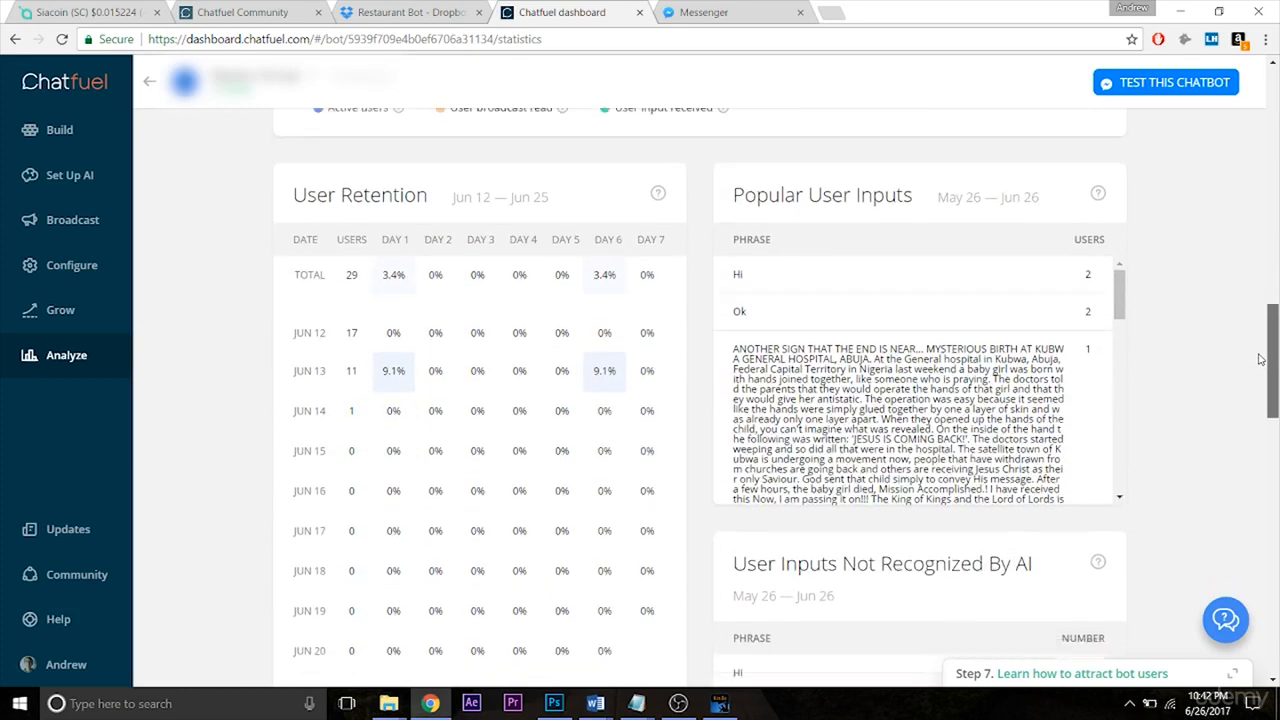
{"action": "scroll", "scroll_direction": "down", "scroll_amount": 3}
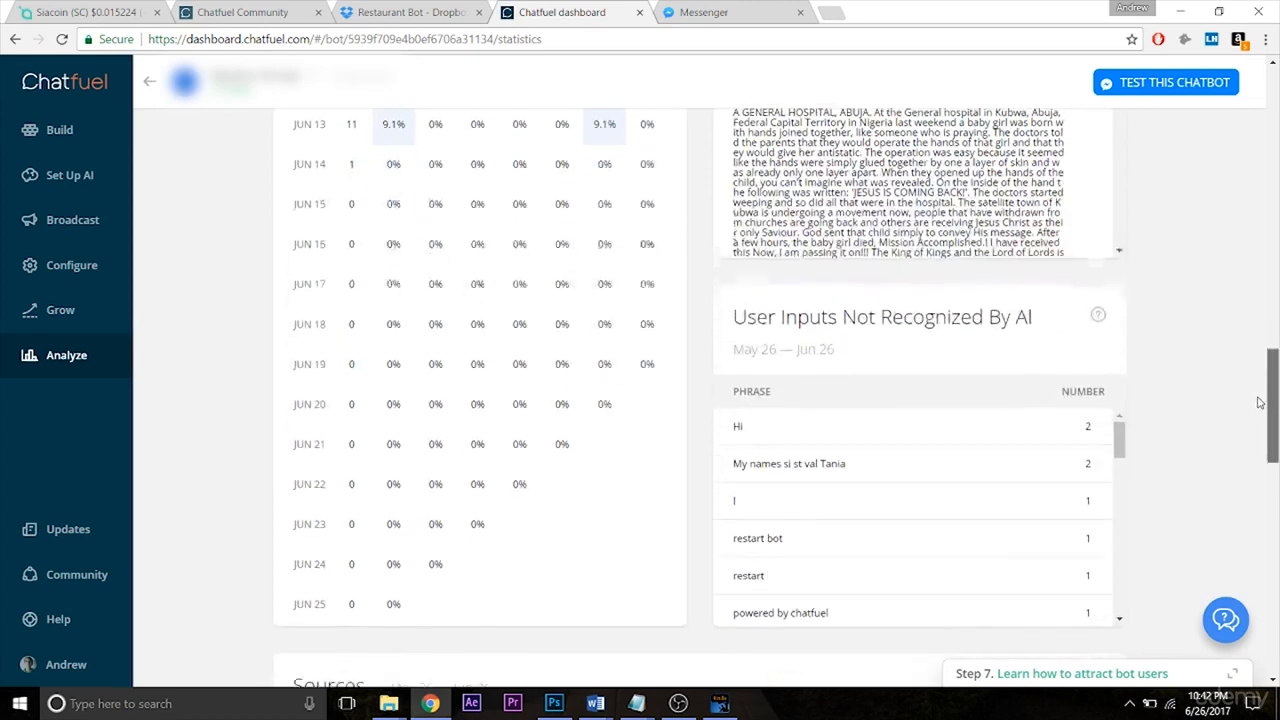
{"action": "scroll", "scroll_direction": "down", "scroll_amount": 3}
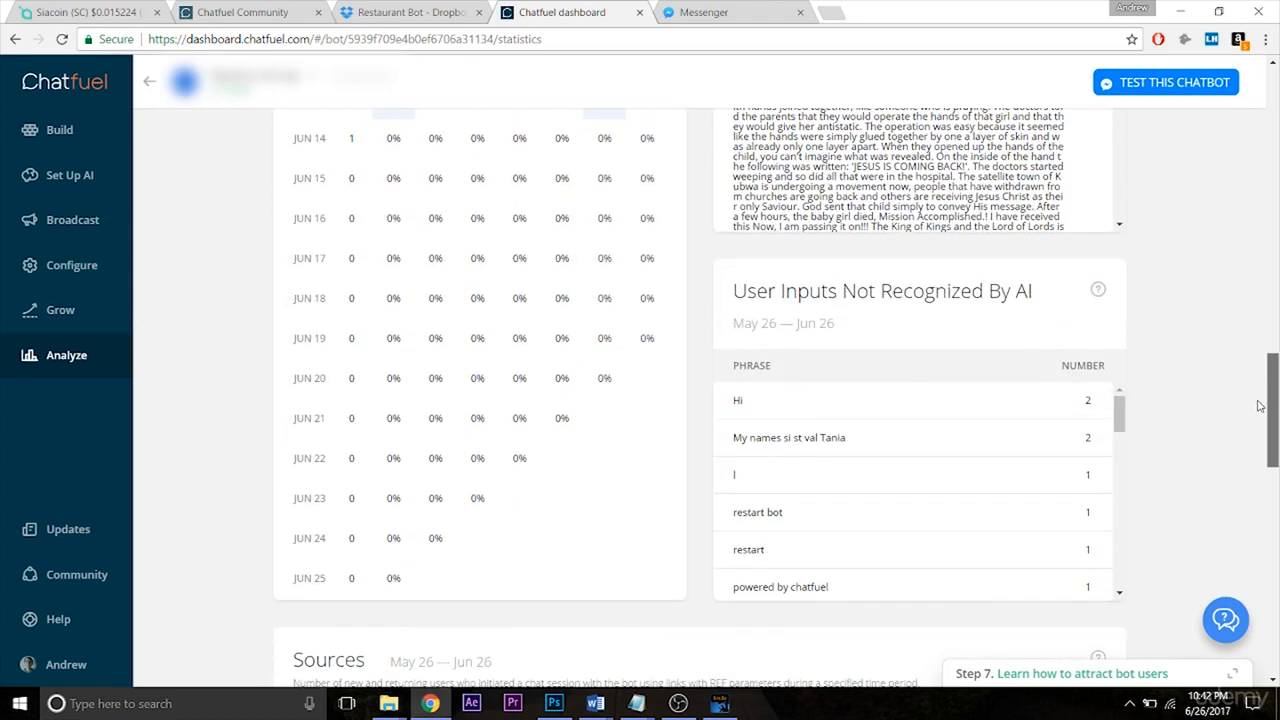
{"action": "scroll", "scroll_direction": "up", "scroll_amount": 3}
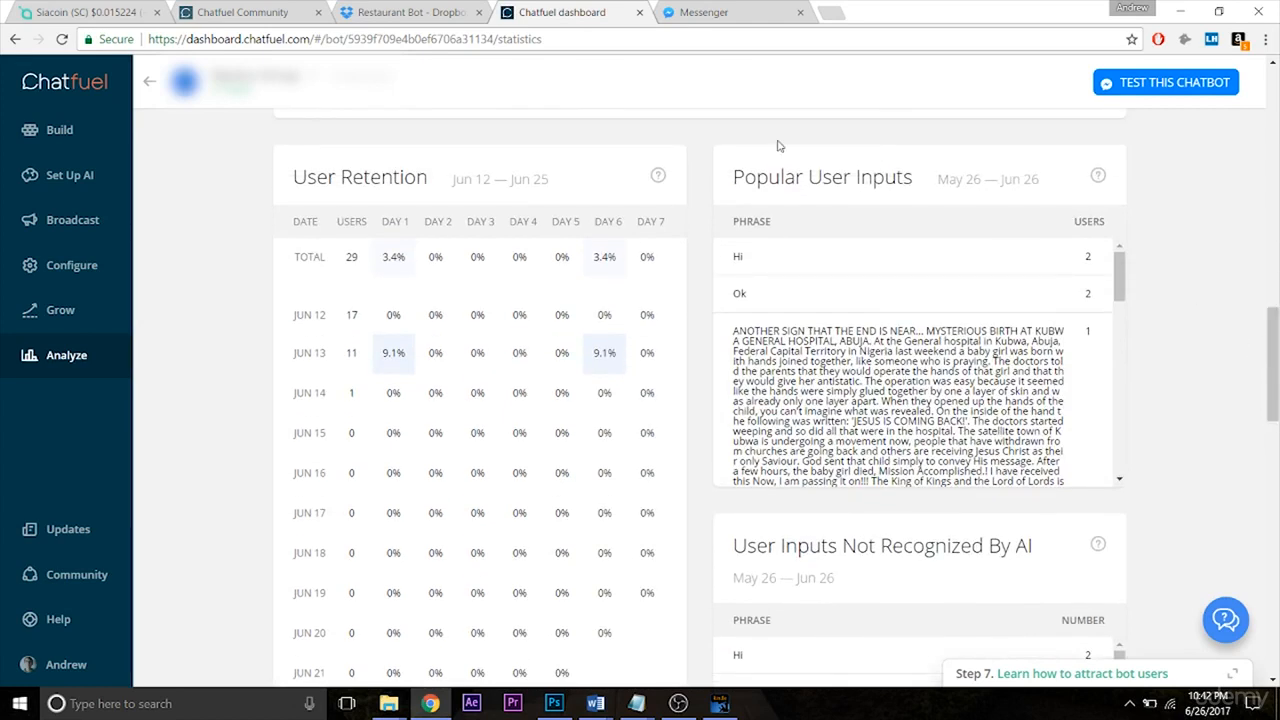
{"action": "mouse_move", "coordinate": [975, 197]}
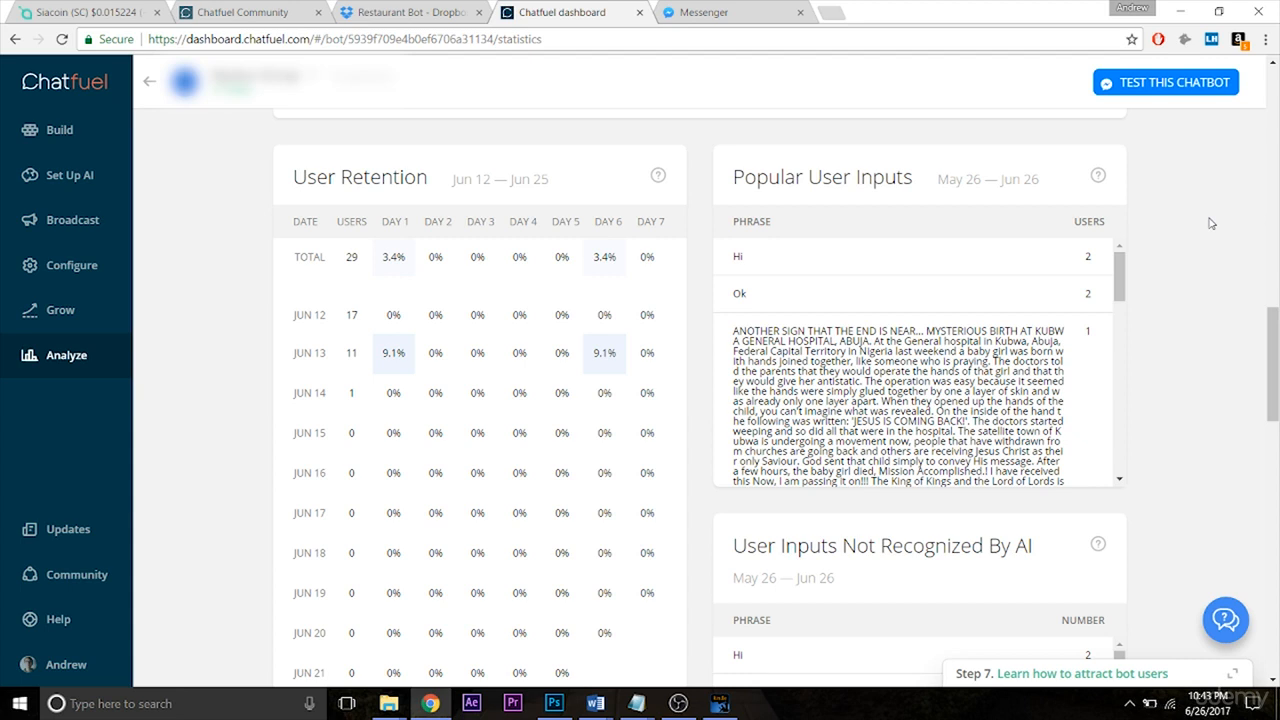
{"action": "mouse_move", "coordinate": [1200, 231]}
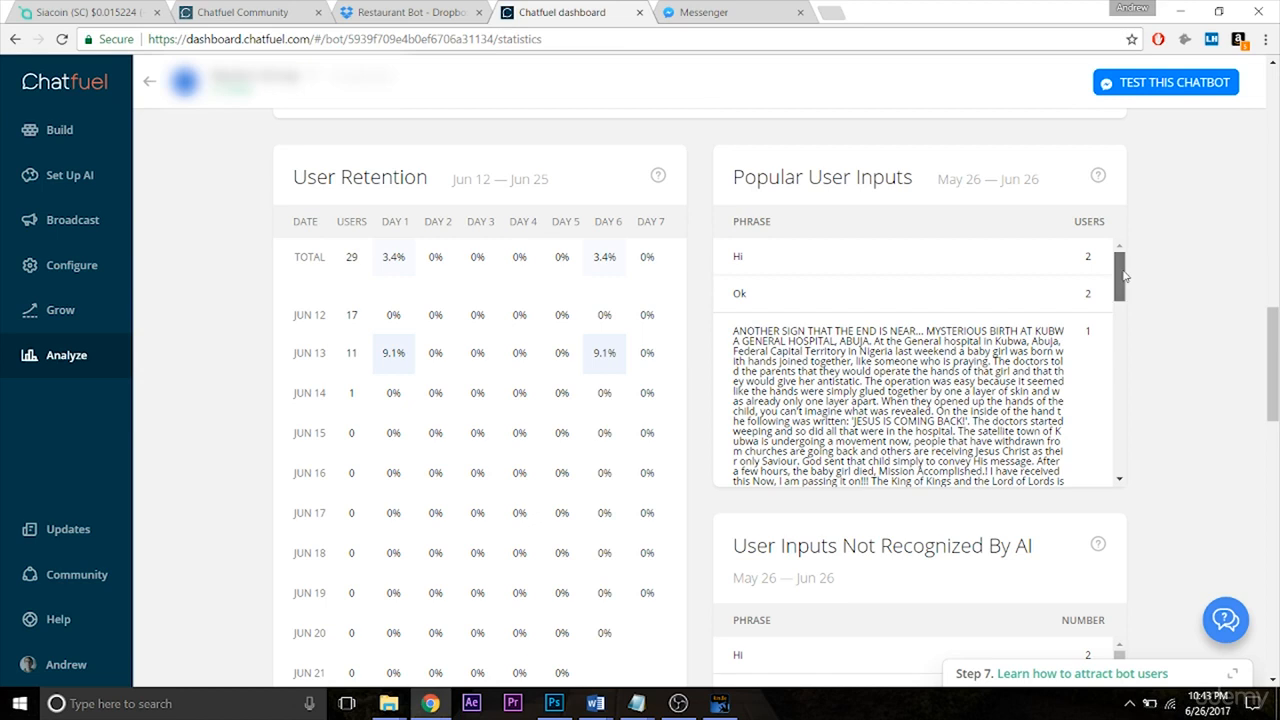
Step: Scroll through the remaining Popular User Inputs phrases to the list's end
{"action": "scroll", "scroll_direction": "down", "scroll_amount": 3}
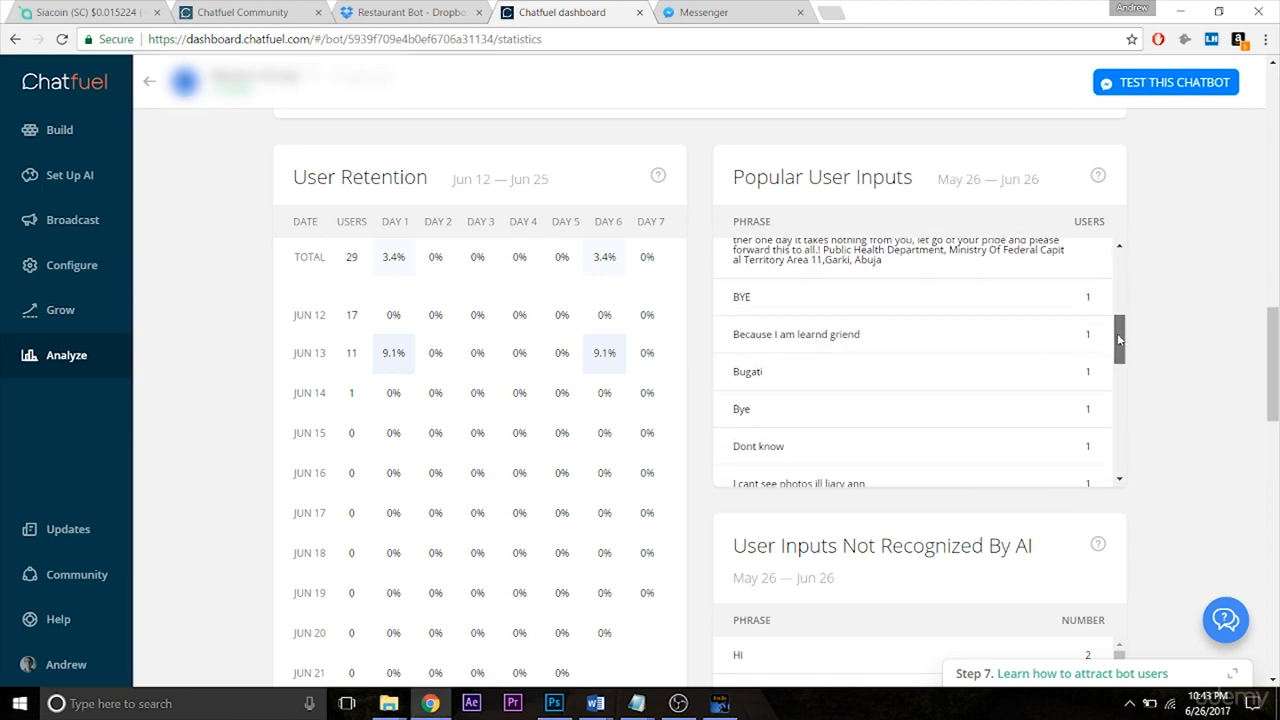
{"action": "scroll", "scroll_direction": "down", "scroll_amount": 3}
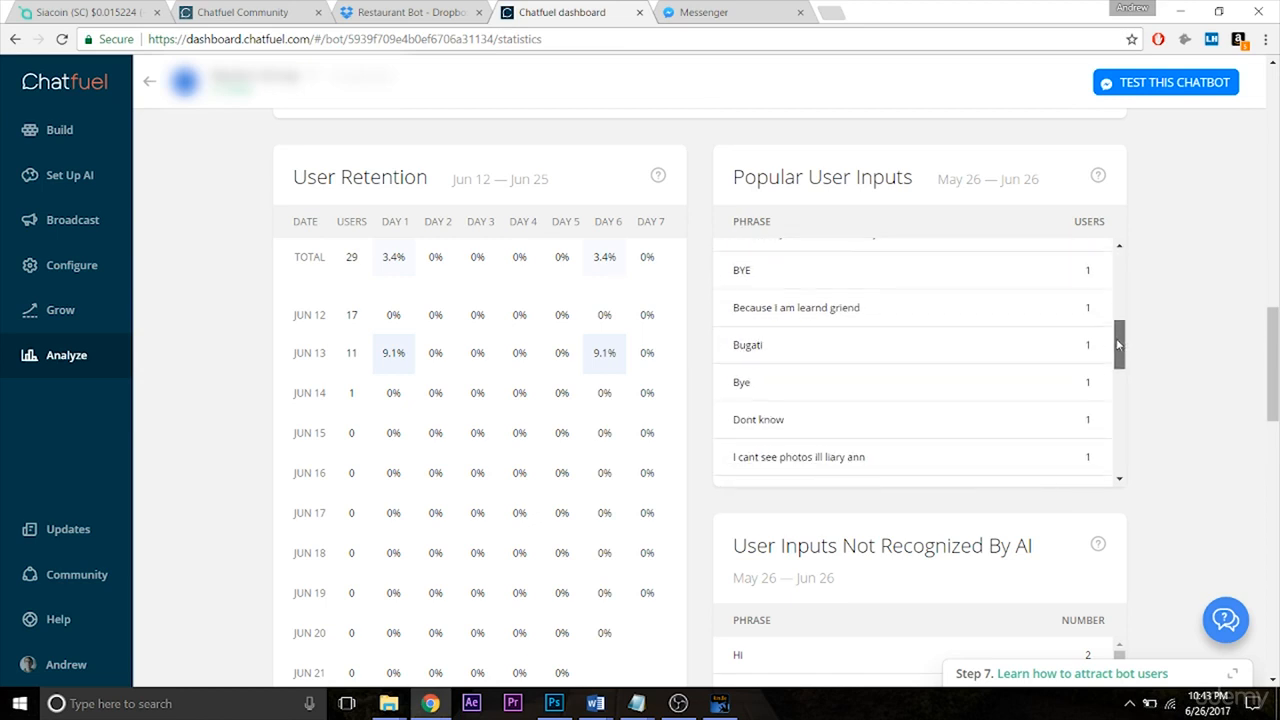
{"action": "scroll", "scroll_direction": "down", "scroll_amount": 3}
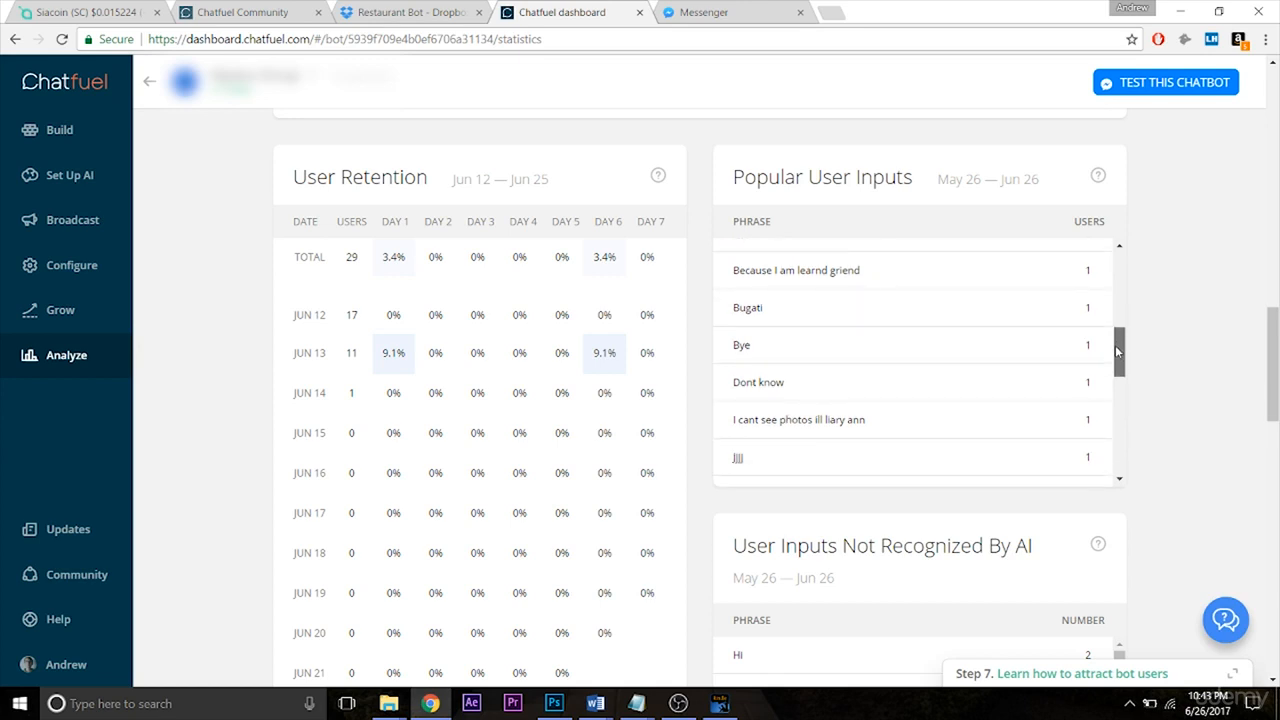
Step: Scroll down to the unrecognized-inputs table showing phrases like 'restart bot'
{"action": "scroll", "scroll_direction": "down", "scroll_amount": 3}
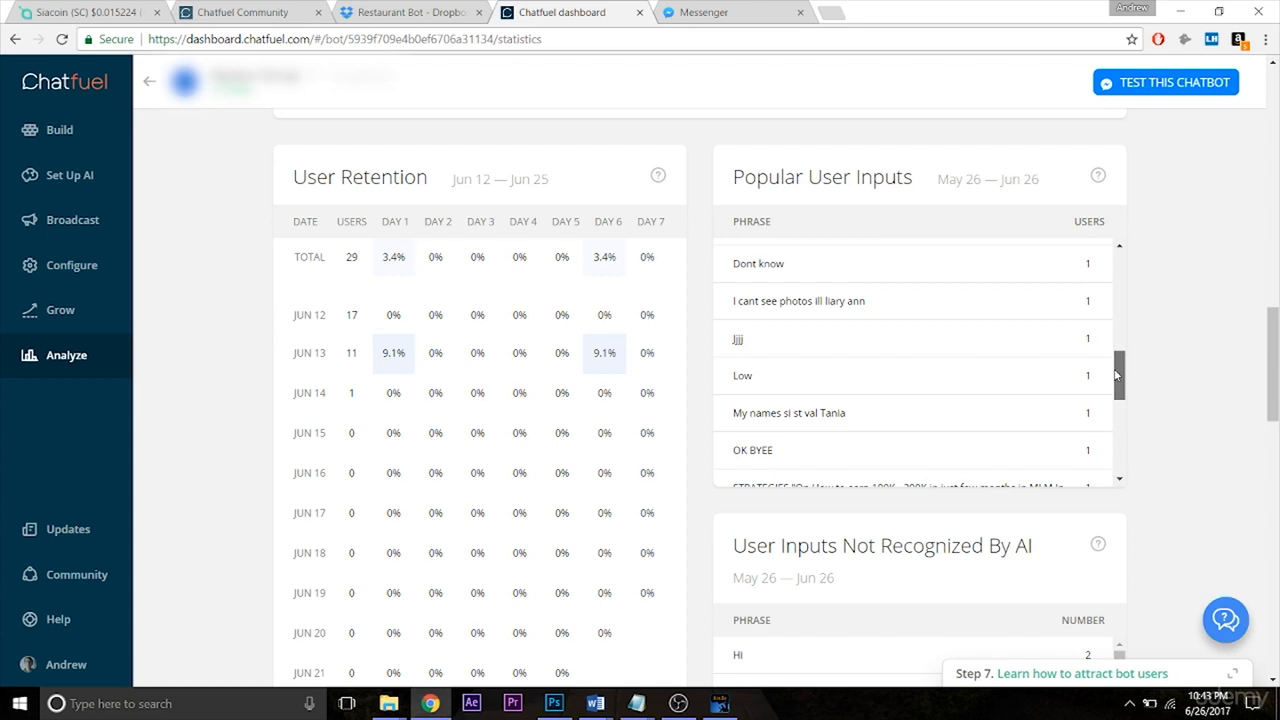
{"action": "scroll", "scroll_direction": "down", "scroll_amount": 3}
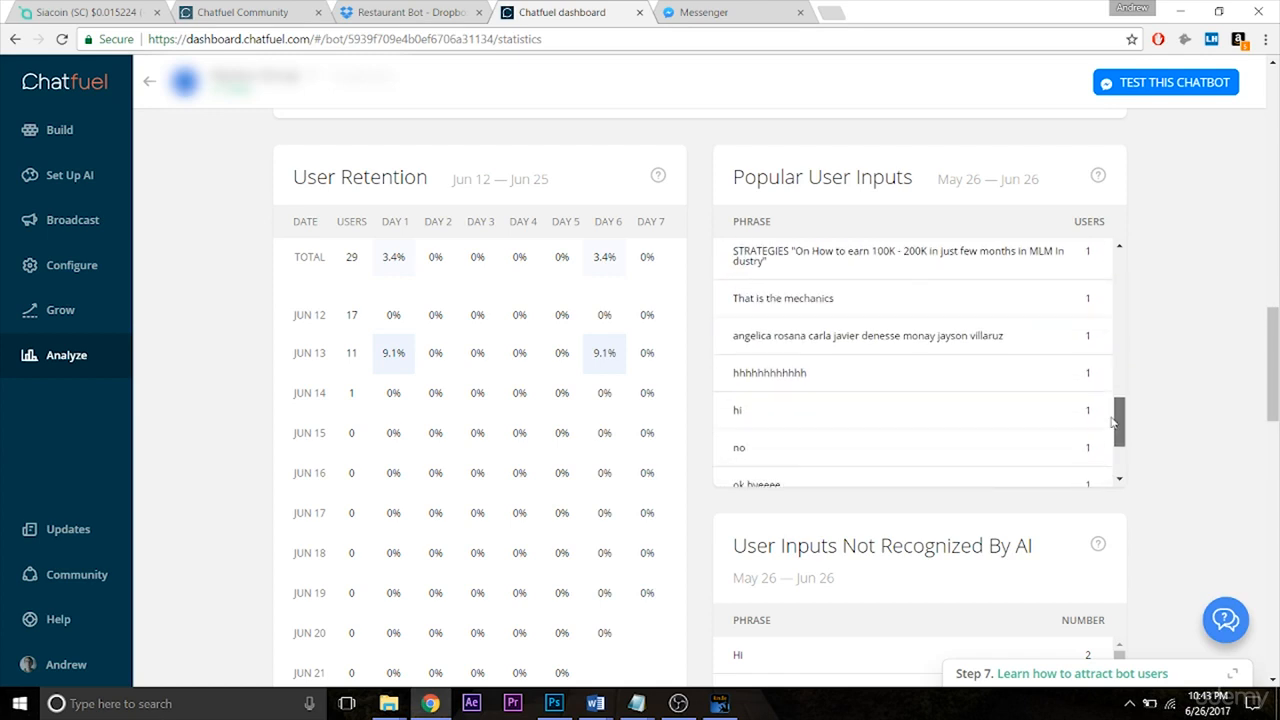
{"action": "scroll", "scroll_direction": "down", "scroll_amount": 3}
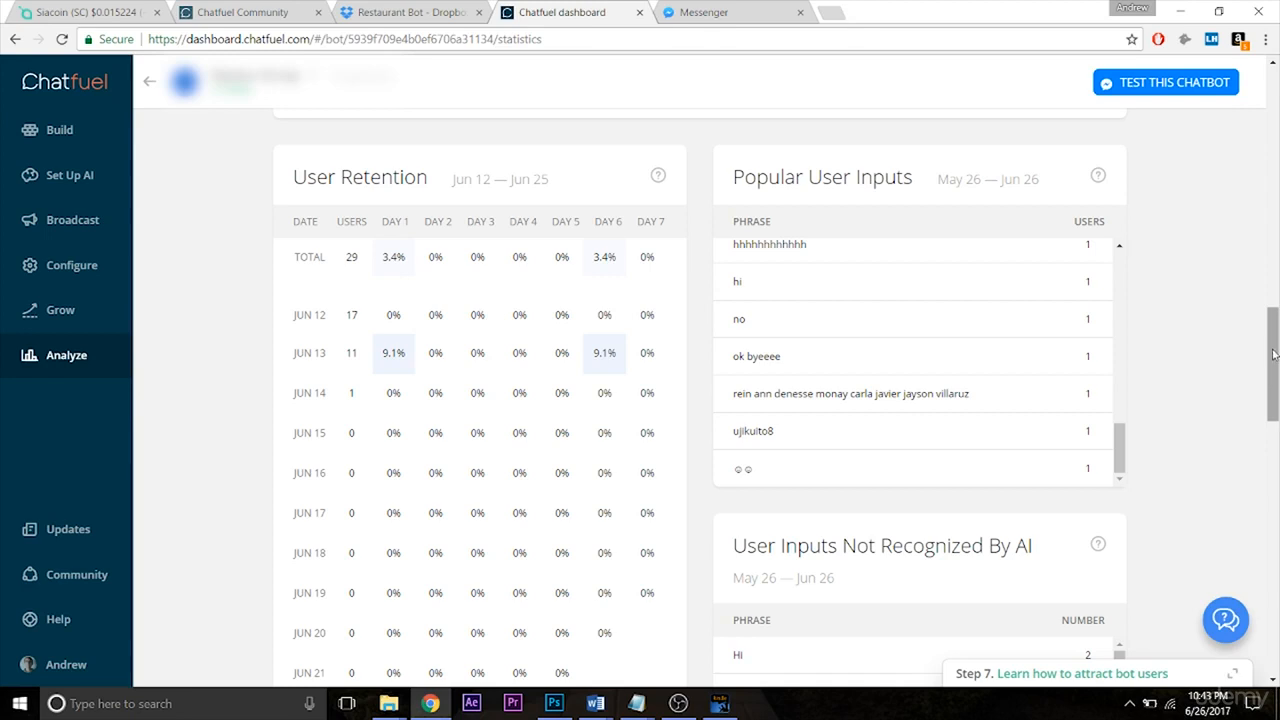
{"action": "scroll", "scroll_direction": "down", "scroll_amount": 3}
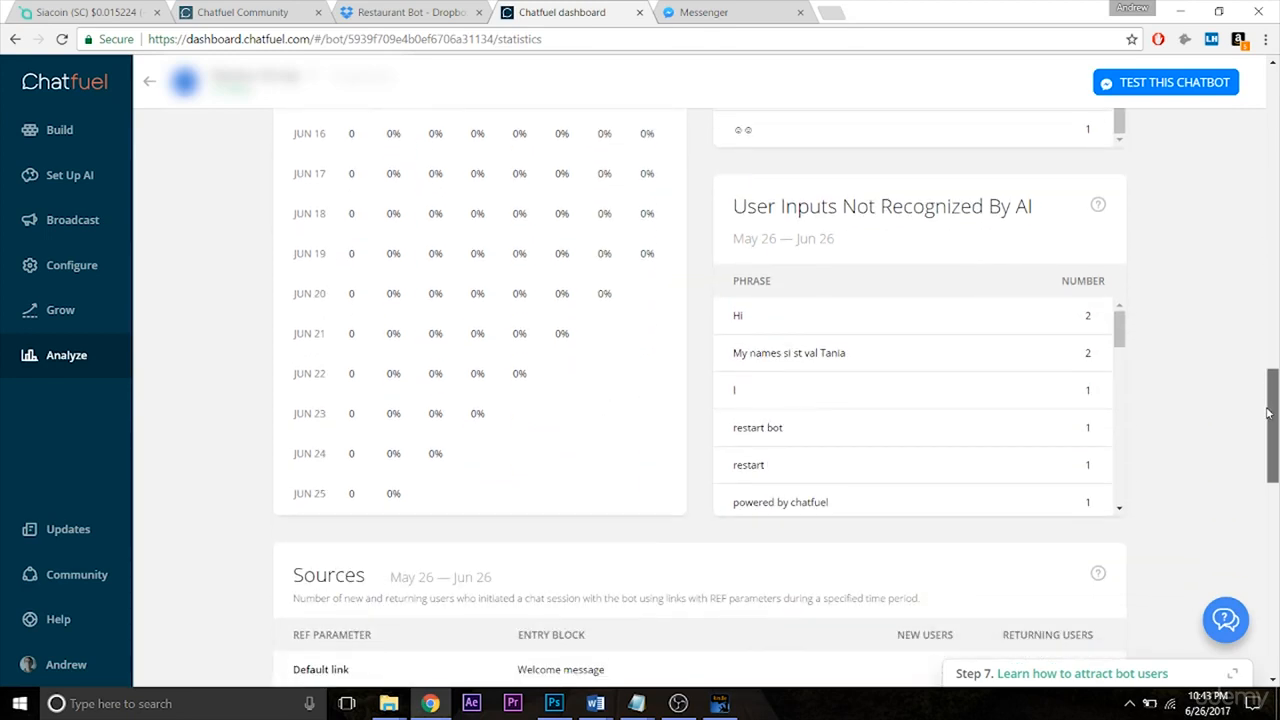
{"action": "mouse_move", "coordinate": [815, 267]}
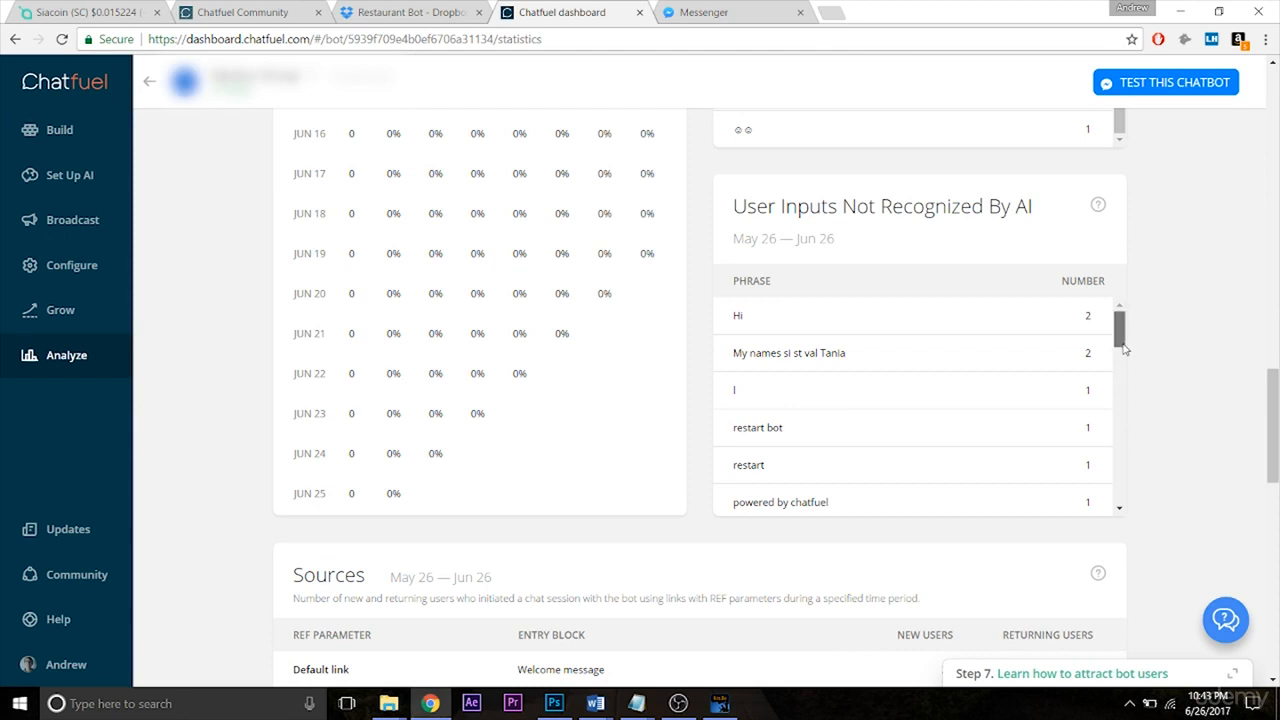
Step: Read unrecognized phrases down to BYE and reach Sources showing 38 default-link users
{"action": "scroll", "scroll_direction": "down", "scroll_amount": 3}
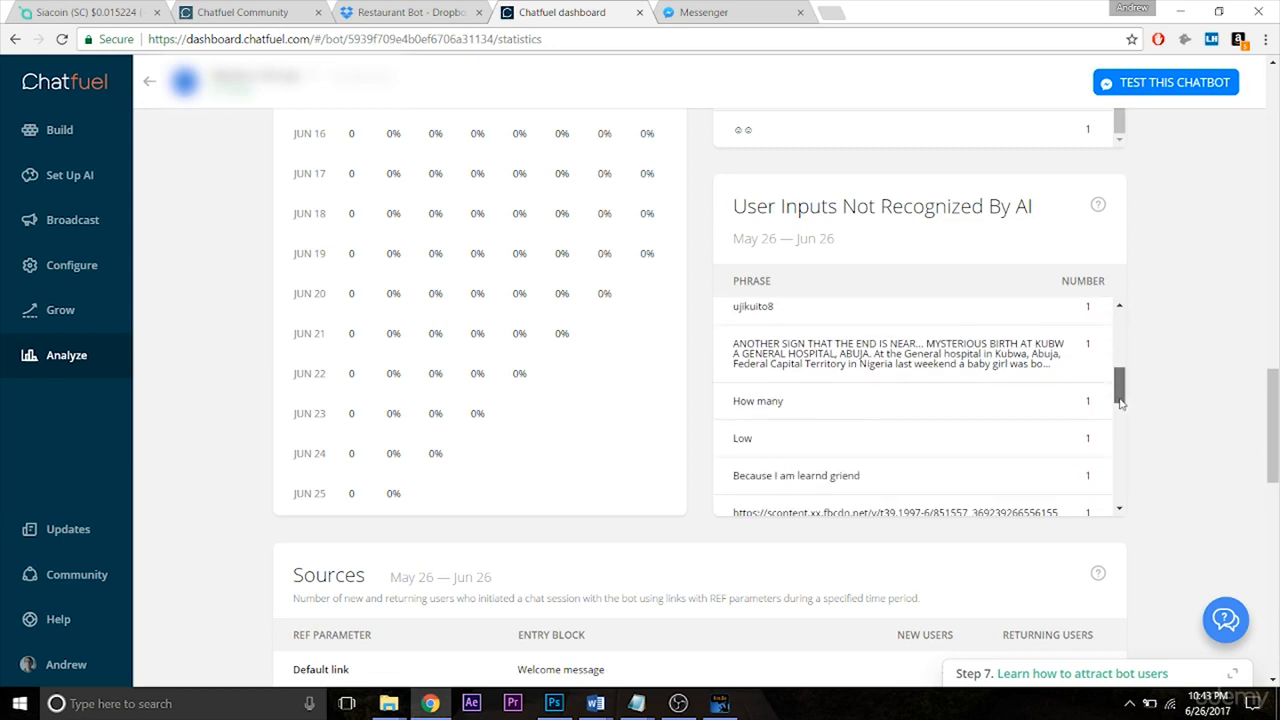
{"action": "scroll", "scroll_direction": "down", "scroll_amount": 3}
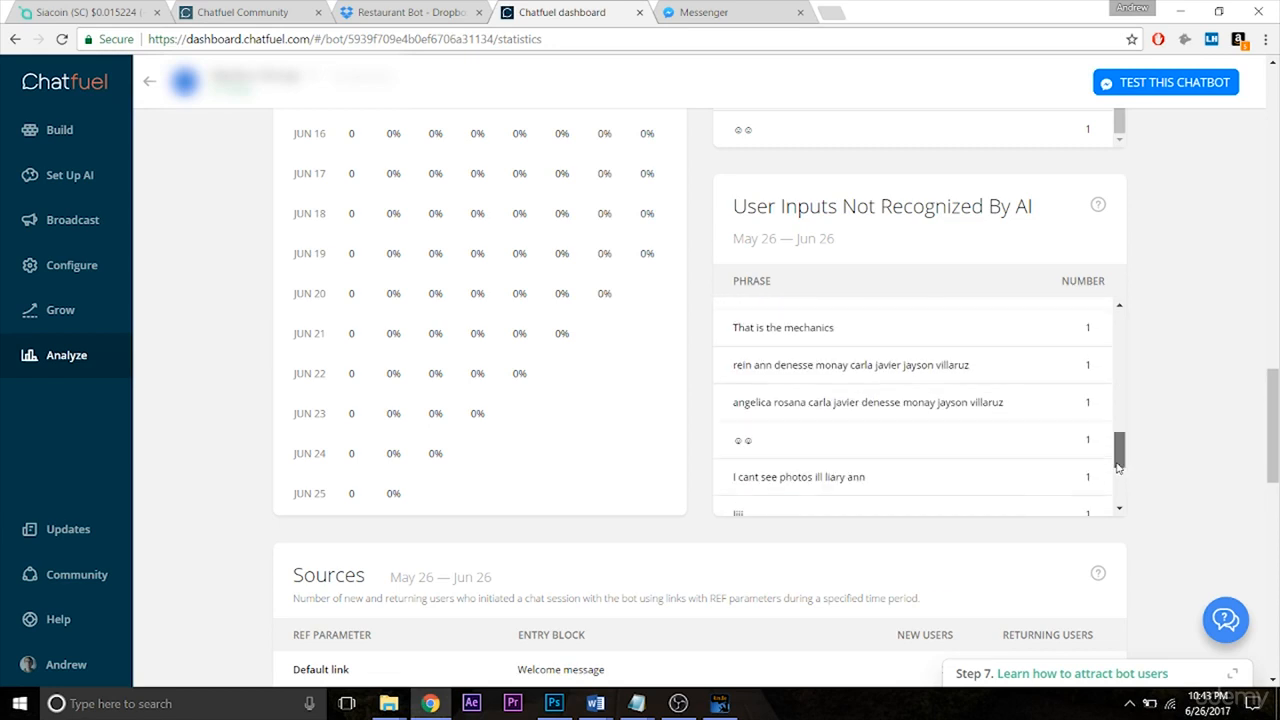
{"action": "scroll", "scroll_direction": "down", "scroll_amount": 3}
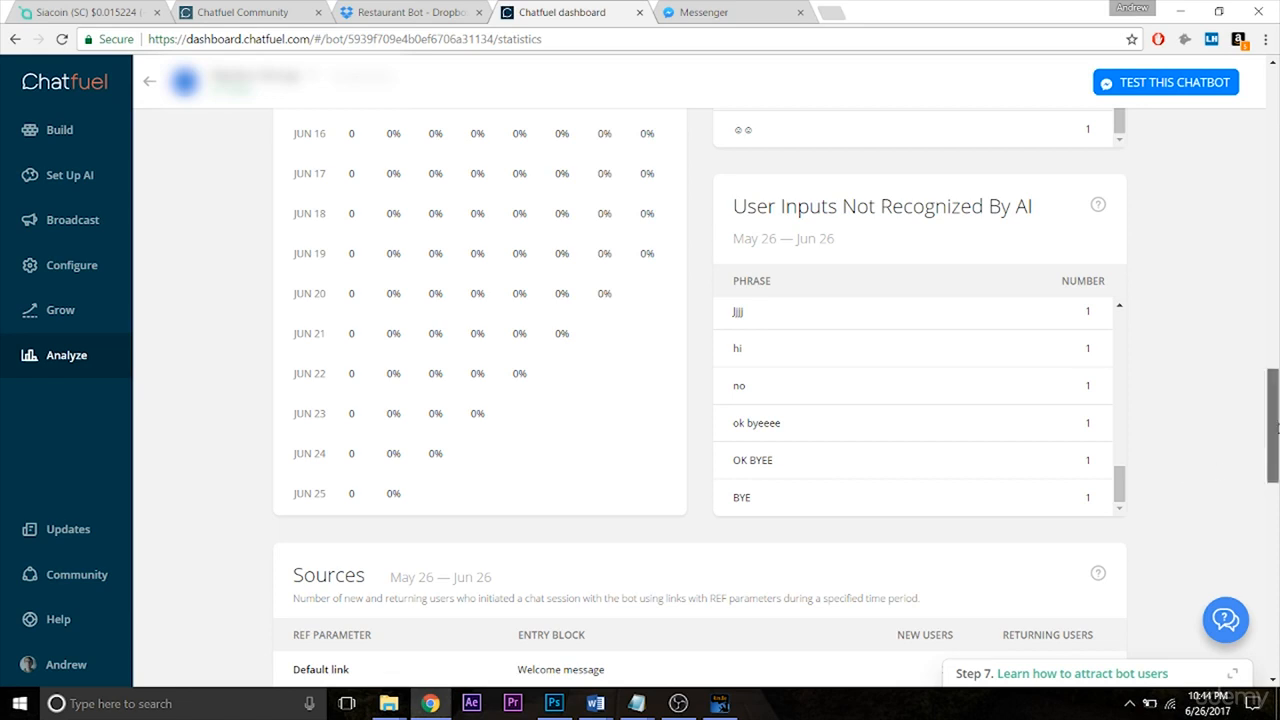
{"action": "scroll", "scroll_direction": "down", "scroll_amount": 3}
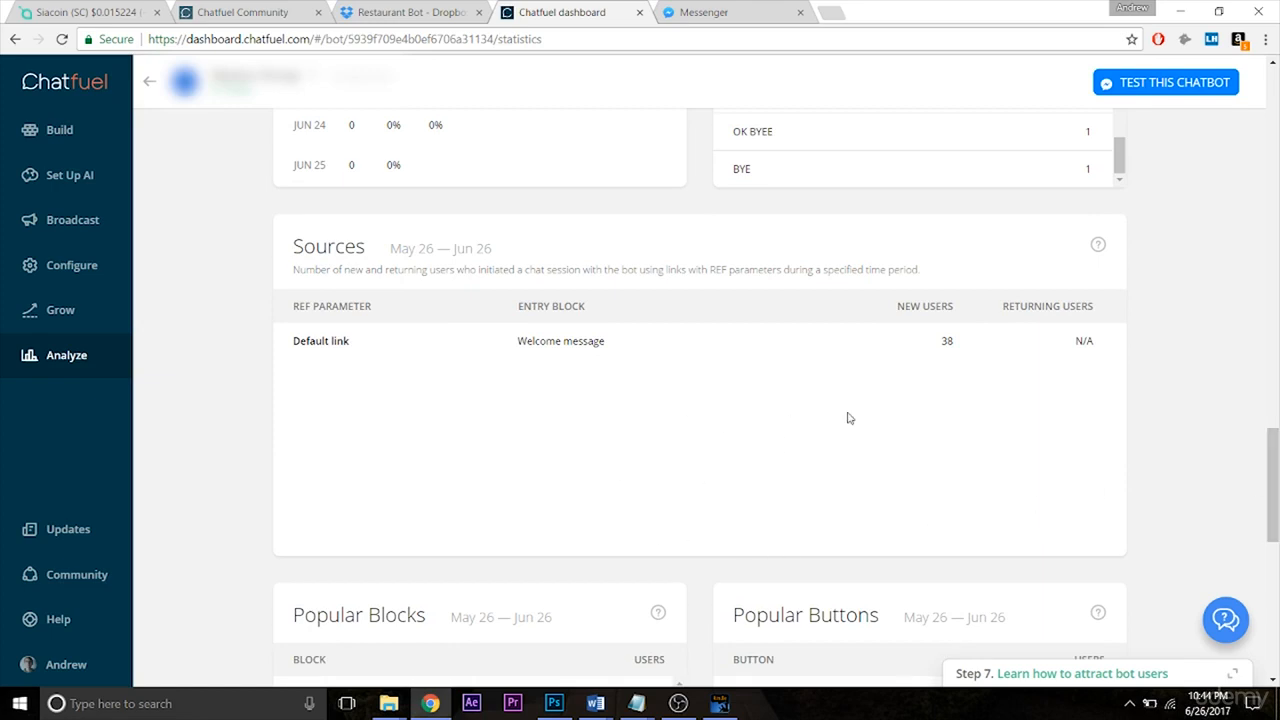
{"action": "mouse_move", "coordinate": [1157, 428]}
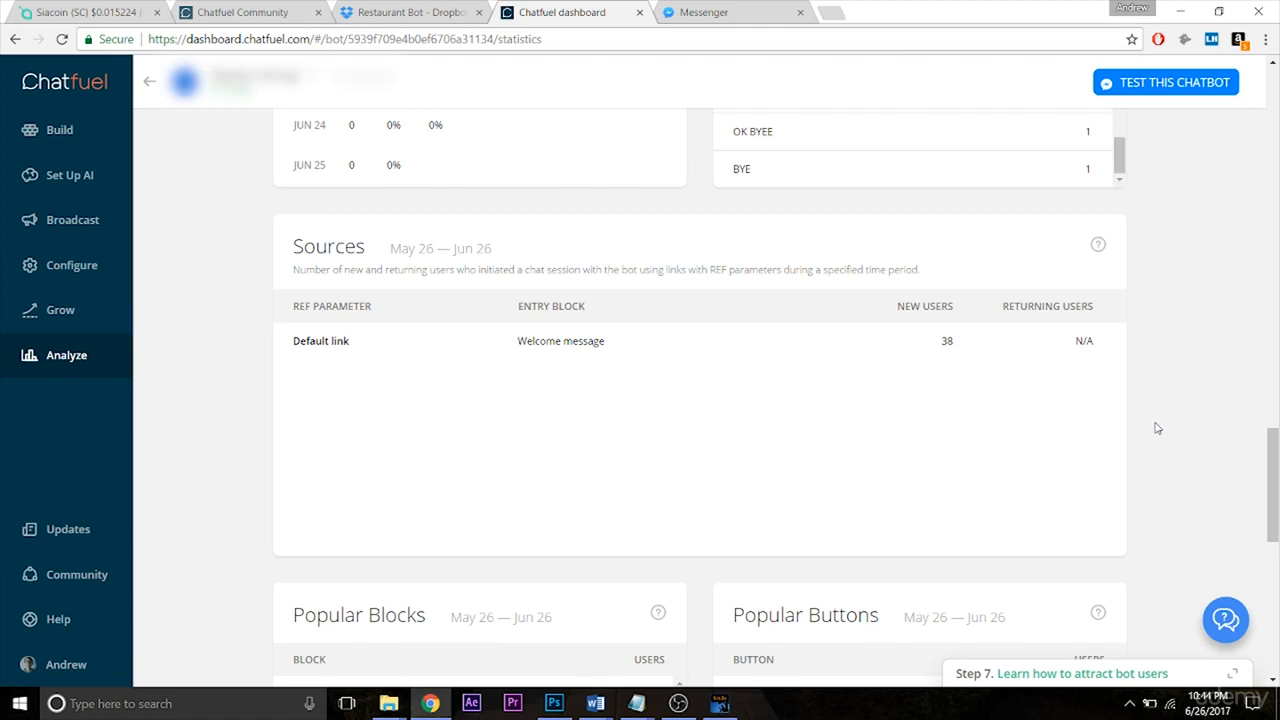
Step: Reveal Popular Blocks (Welcome message, 36) and Popular Buttons (Connect, 17)
{"action": "scroll", "scroll_direction": "down", "scroll_amount": 3}
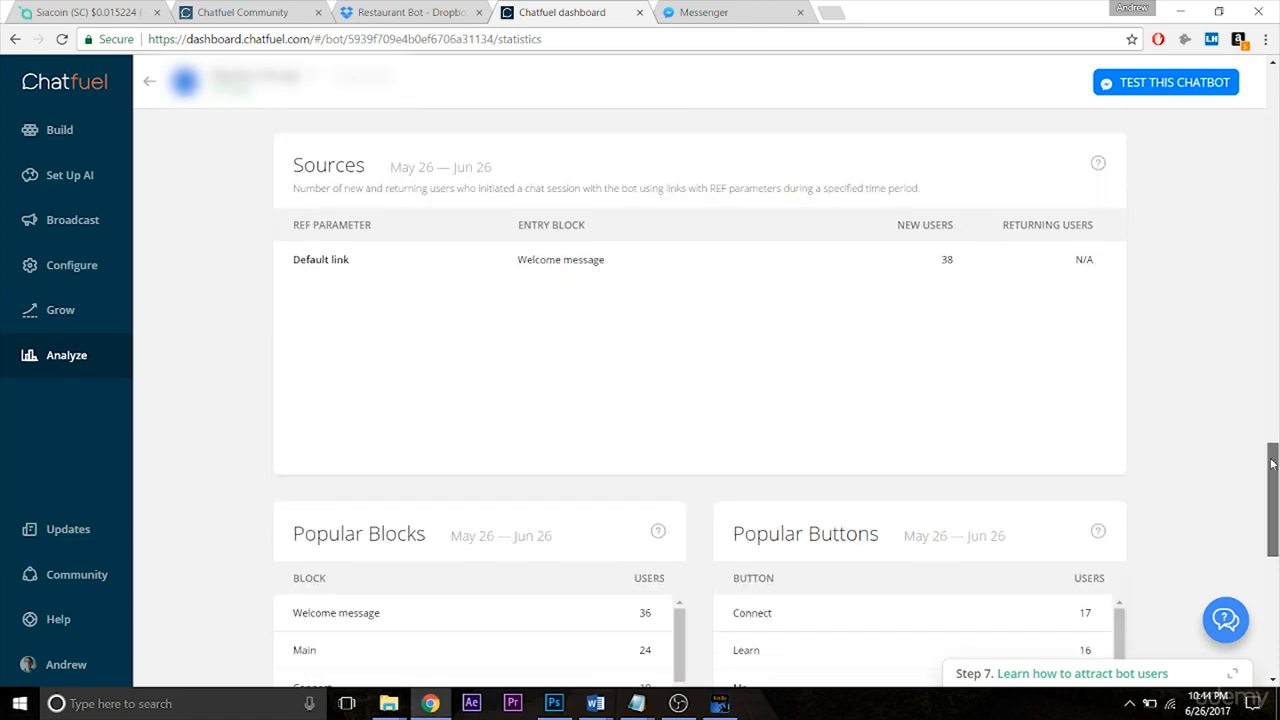
Step: Scroll to Third-Party Analytics offering Yandex Metrica, botanalytics and dashbot.io
{"action": "scroll", "scroll_direction": "down", "scroll_amount": 3}
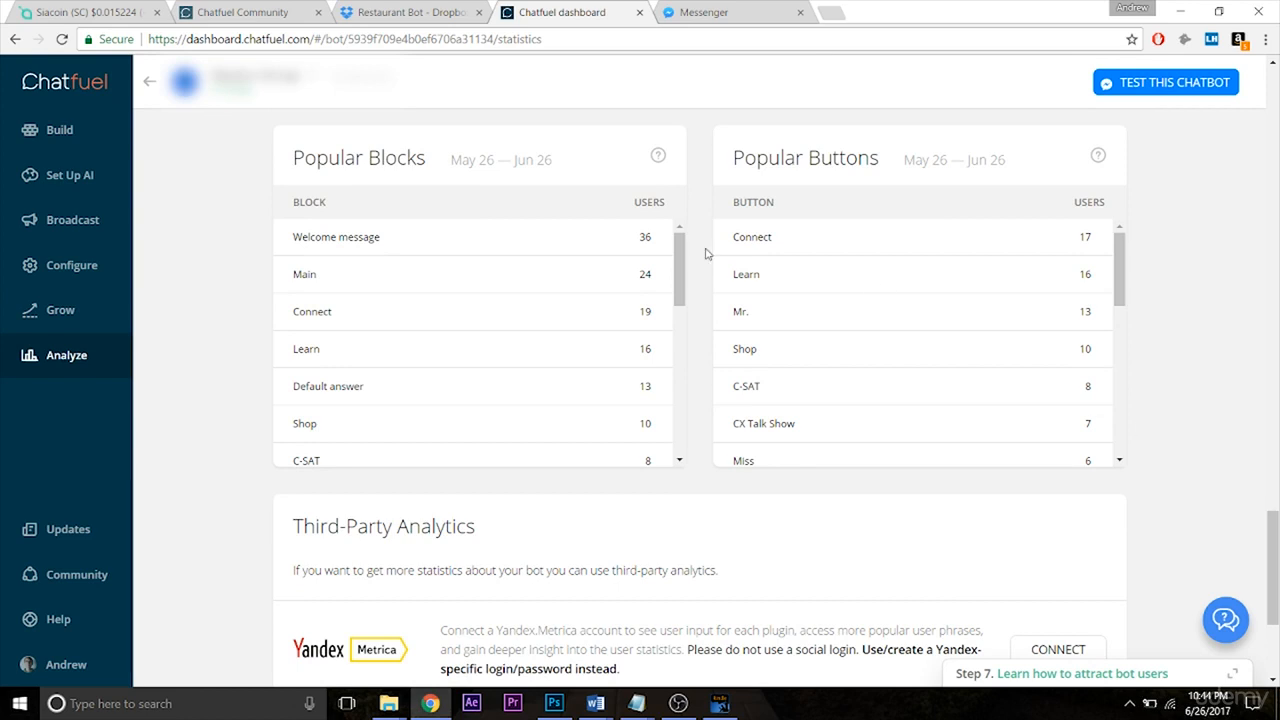
{"action": "mouse_move", "coordinate": [677, 172]}
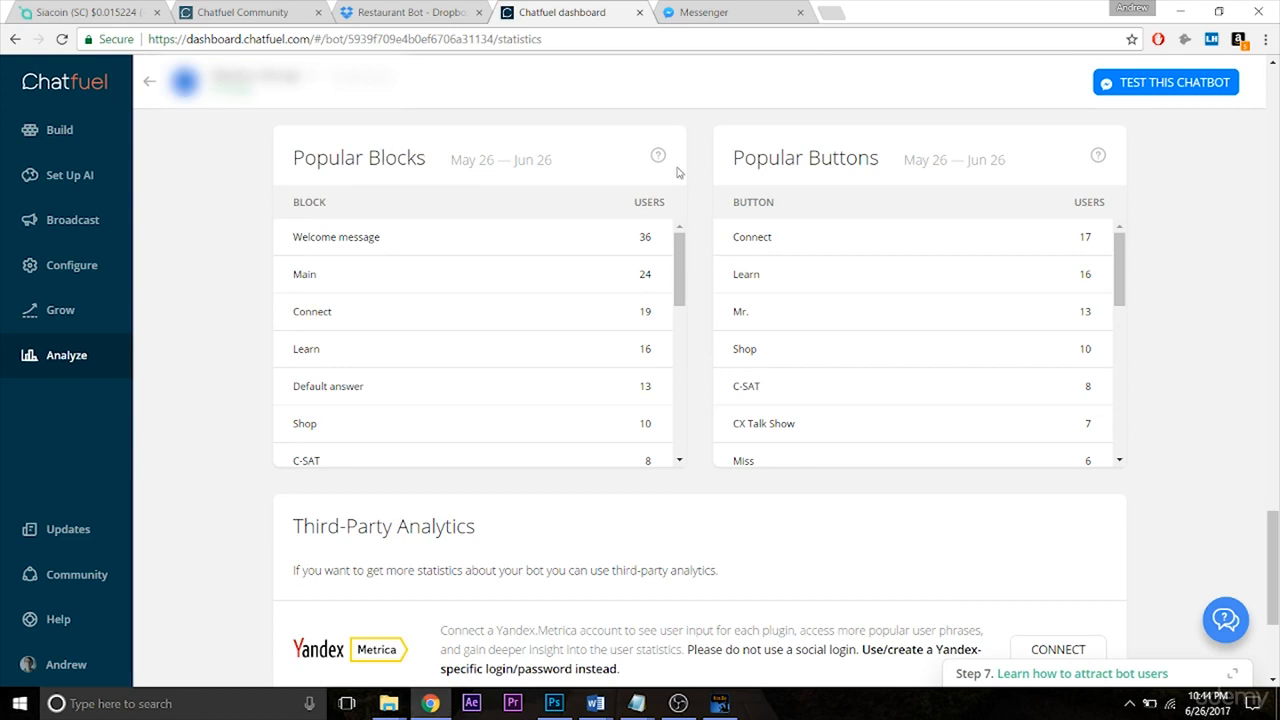
{"action": "mouse_move", "coordinate": [715, 195]}
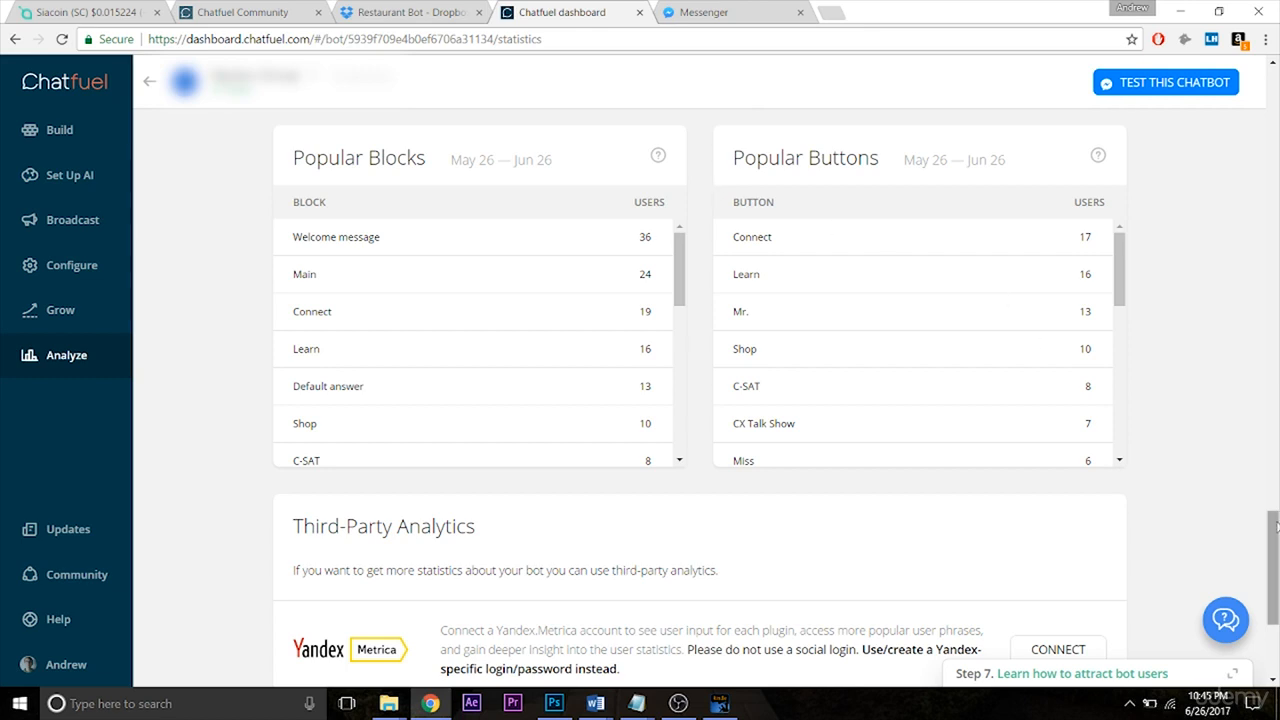
{"action": "scroll", "scroll_direction": "down", "scroll_amount": 3}
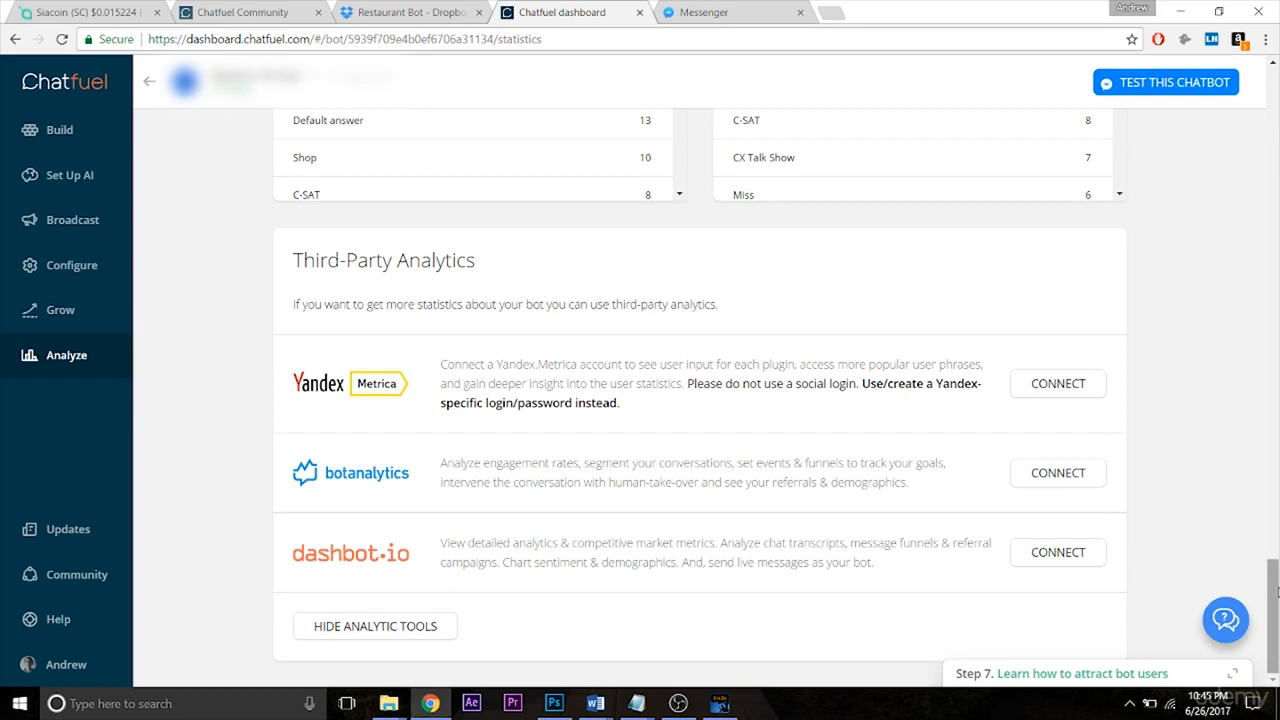